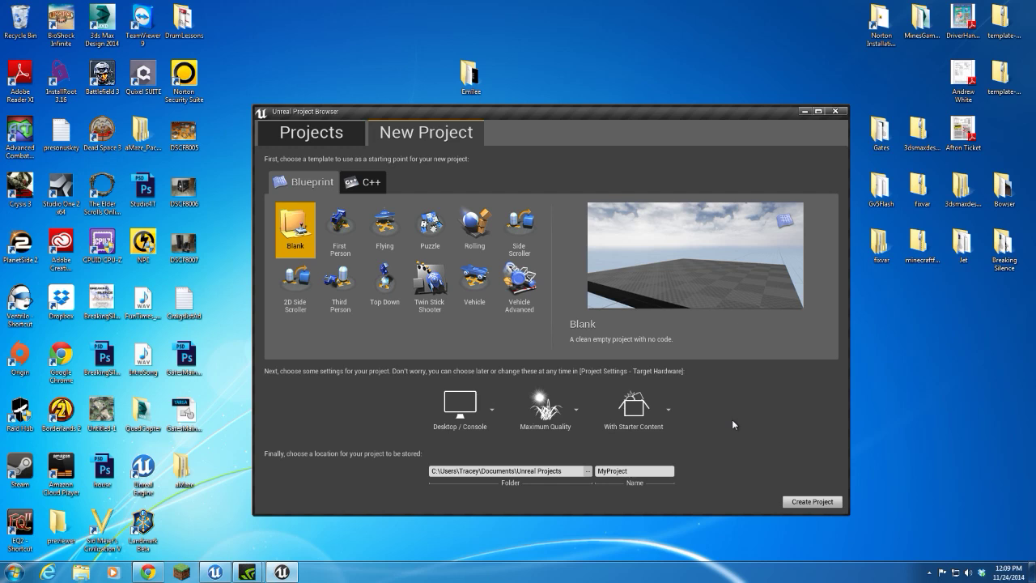
mouse_move(356, 430)
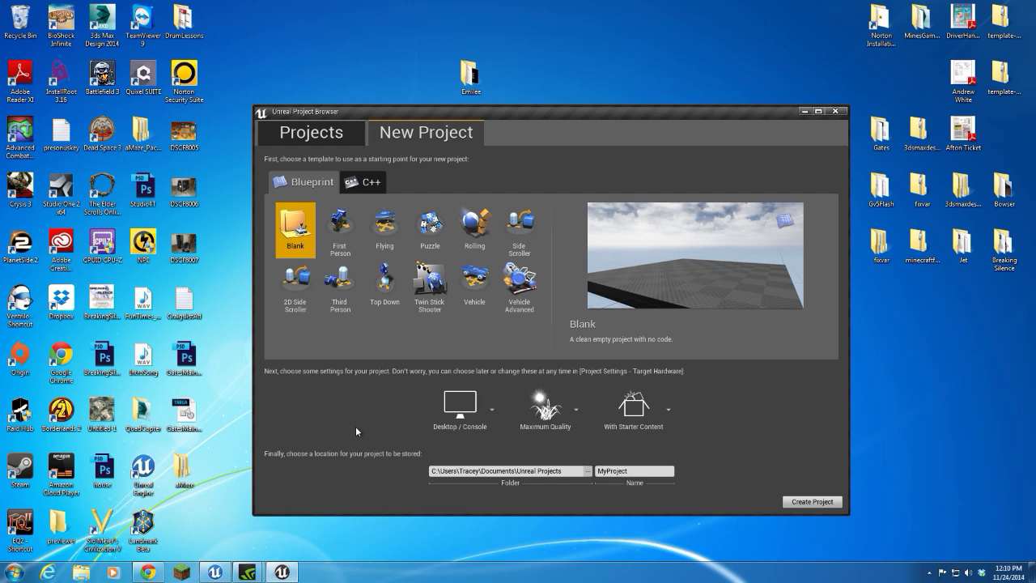
- Create a Rolling Blueprint project 'aMaze' targeting Mobile/Tablet with No Starter Content
left_click(472, 230)
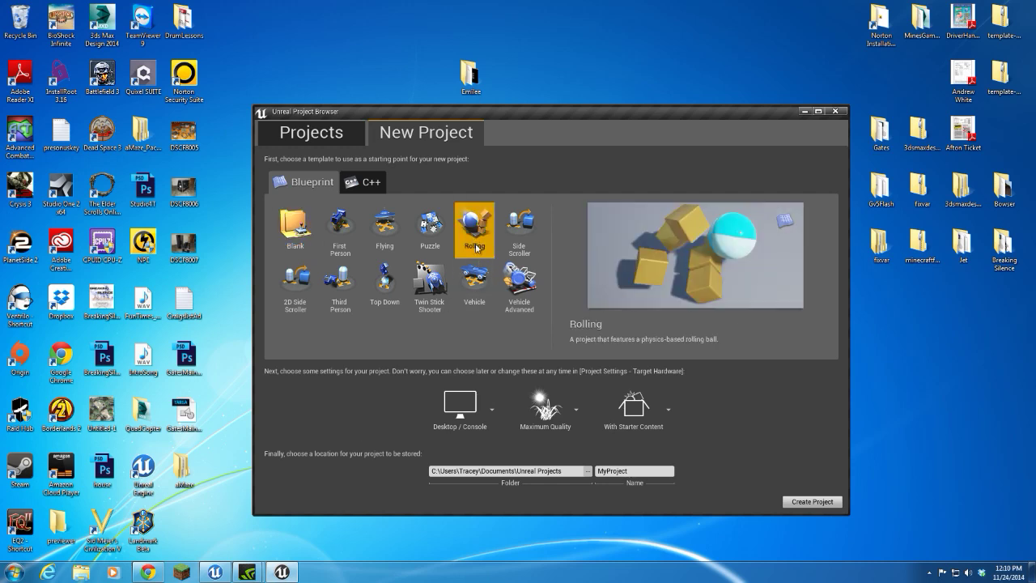
left_click(486, 408)
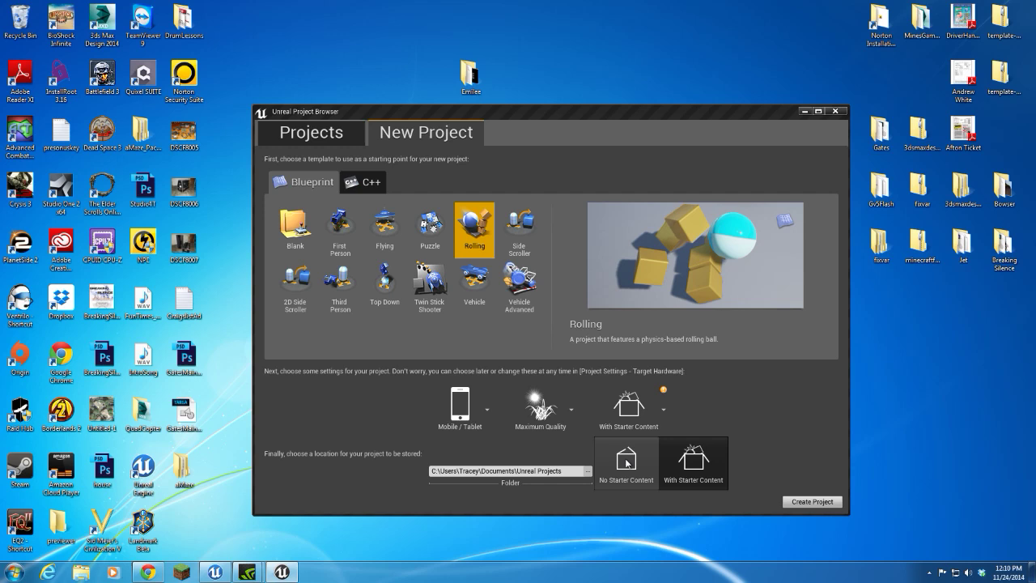
left_click(625, 463)
type("aMa")
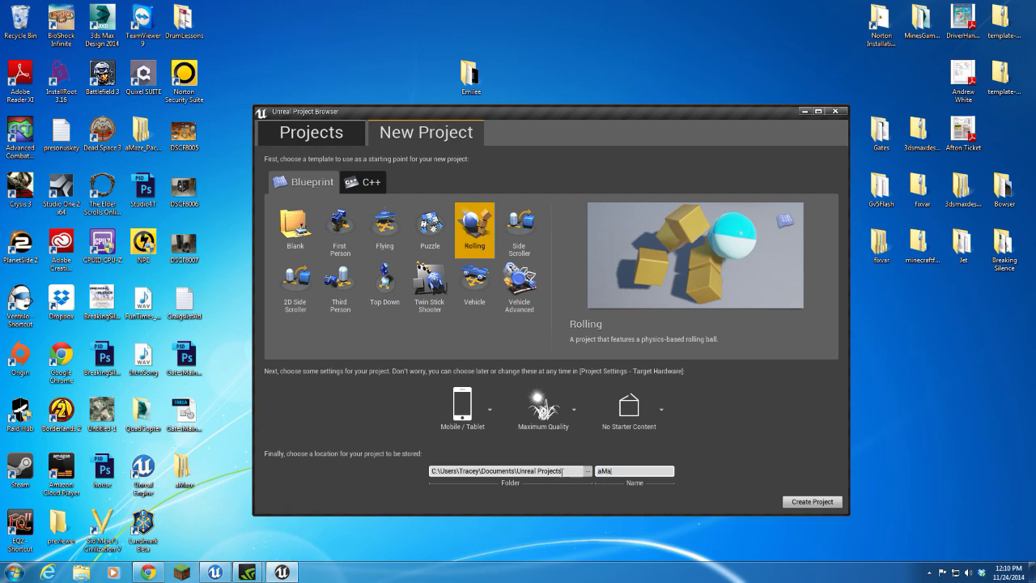
type("ze")
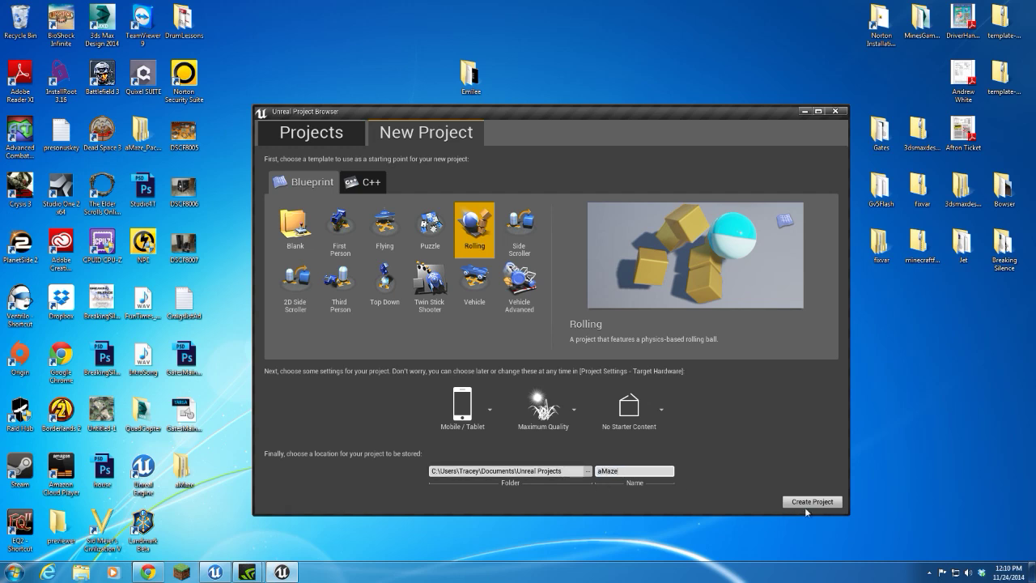
left_click(811, 502)
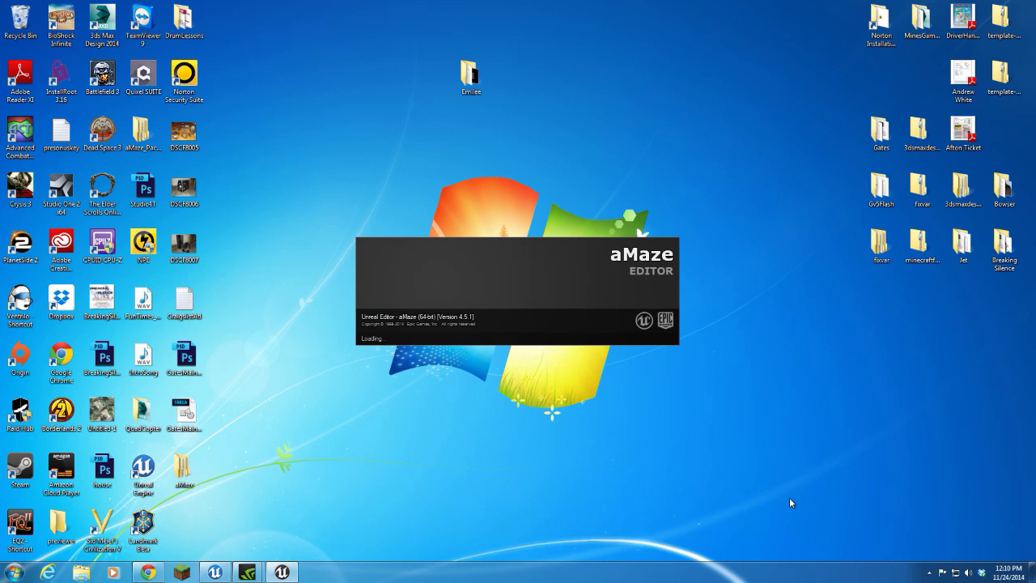
mouse_move(748, 514)
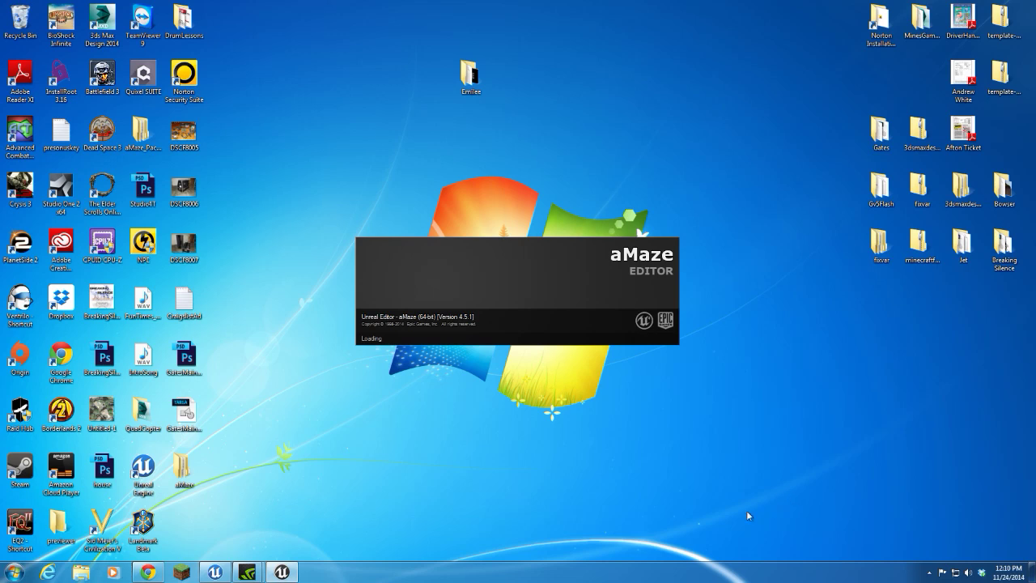
mouse_move(681, 515)
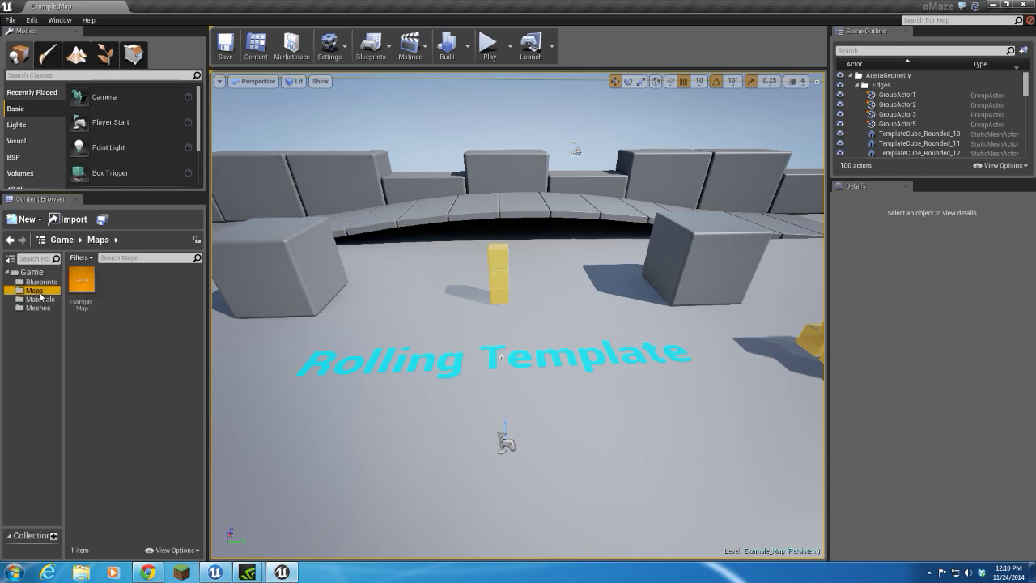
mouse_move(113, 397)
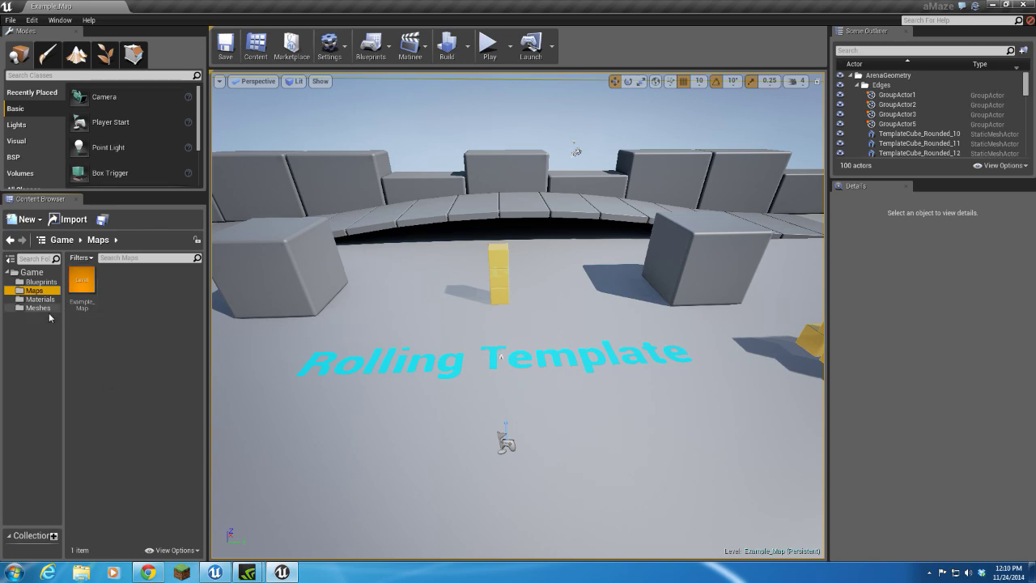
left_click(37, 308)
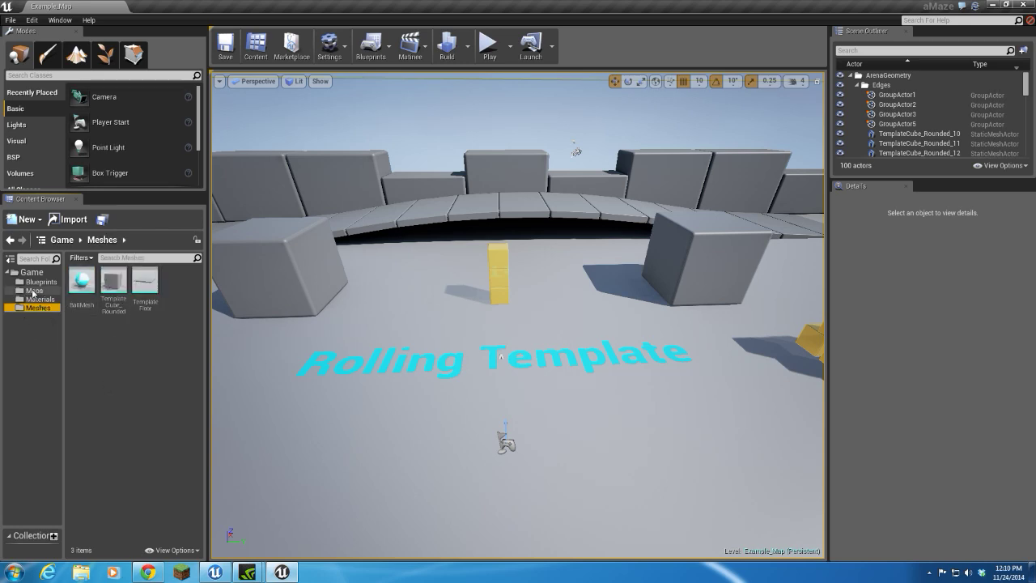
left_click(39, 298)
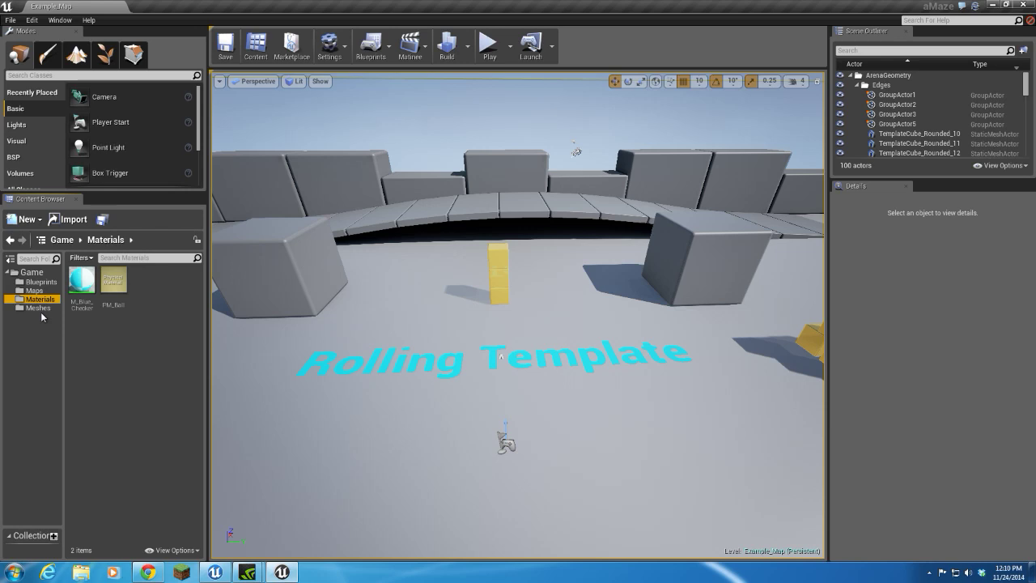
left_click(40, 281)
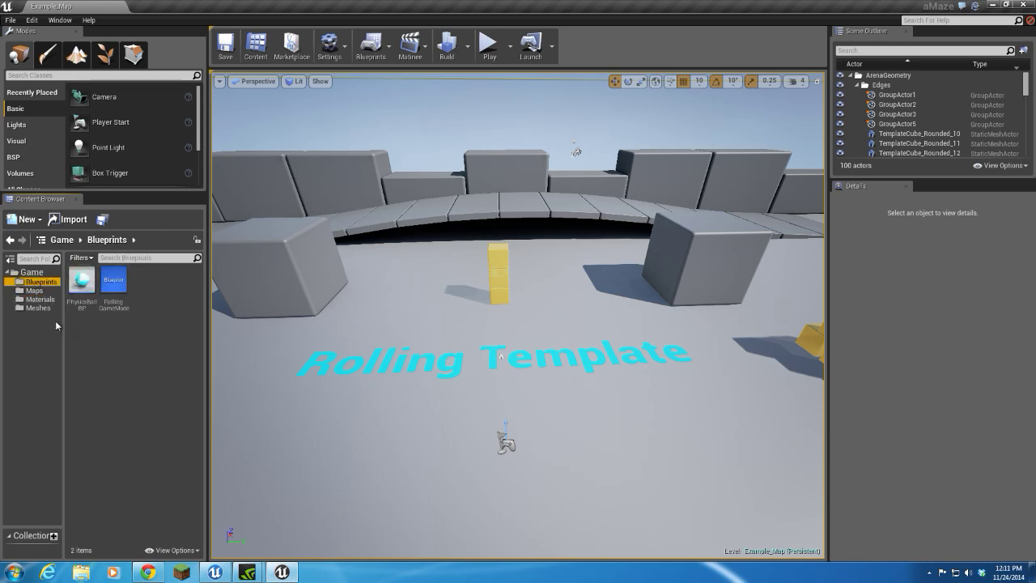
left_click(39, 298)
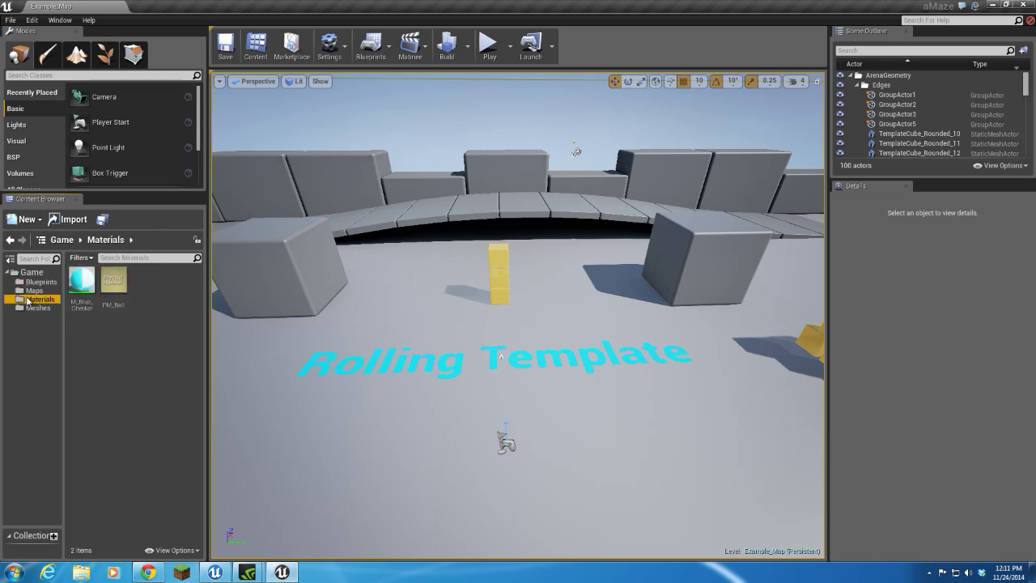
left_click(34, 290)
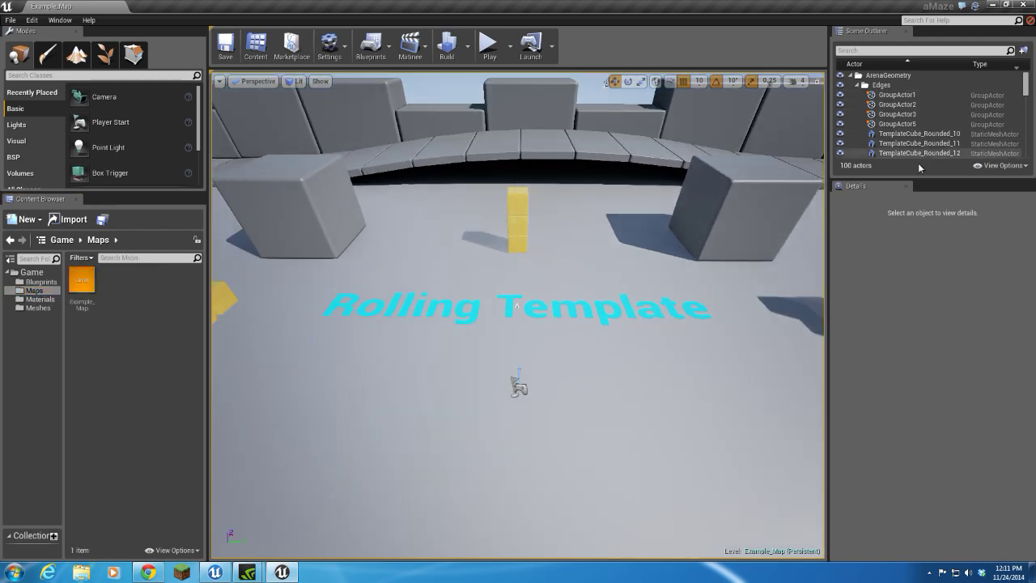
- Delete every actor in the Rolling template level via the World Outliner, confirming Yes to All
scroll("down", 3)
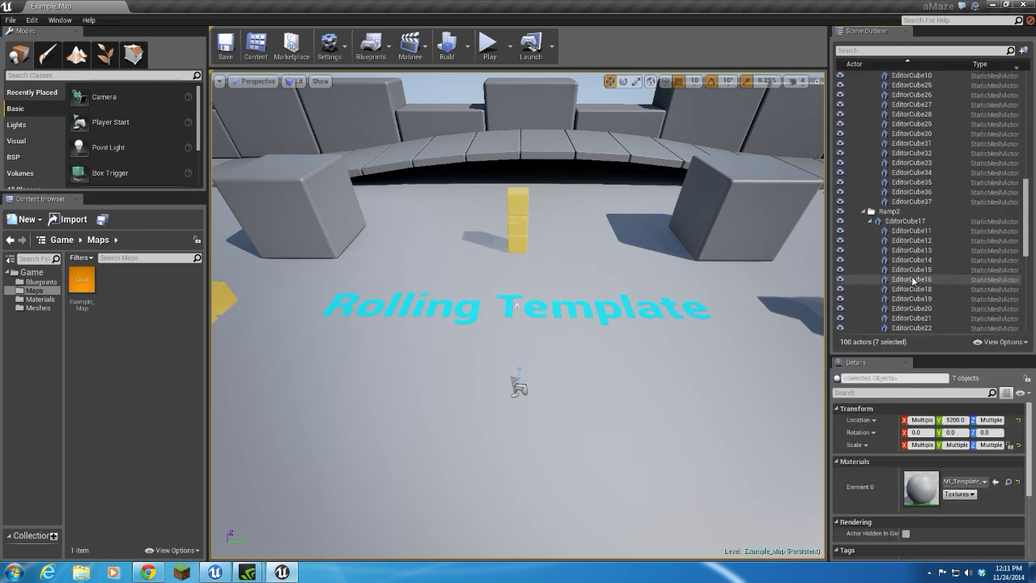
scroll("down", 3)
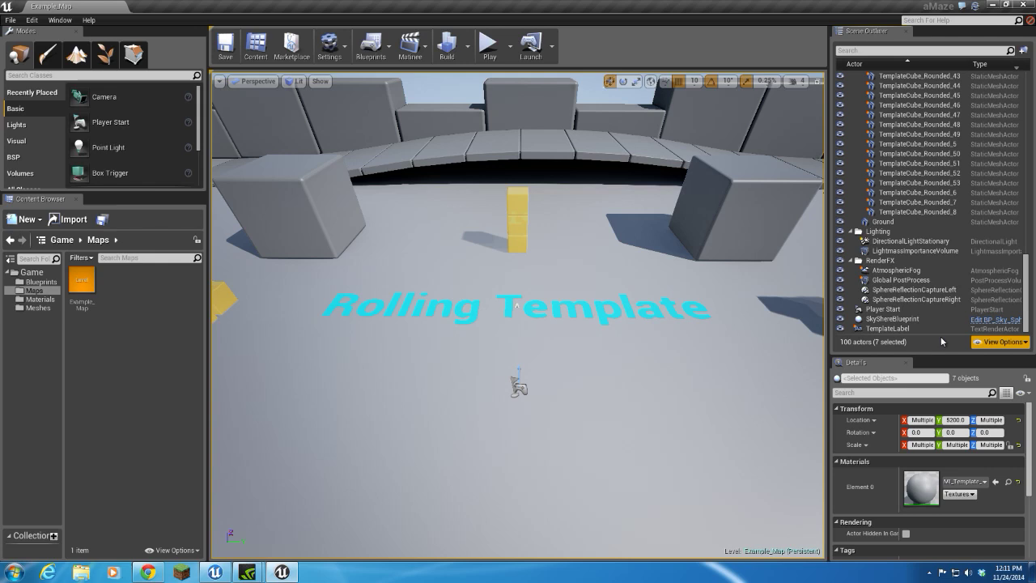
left_click(890, 329)
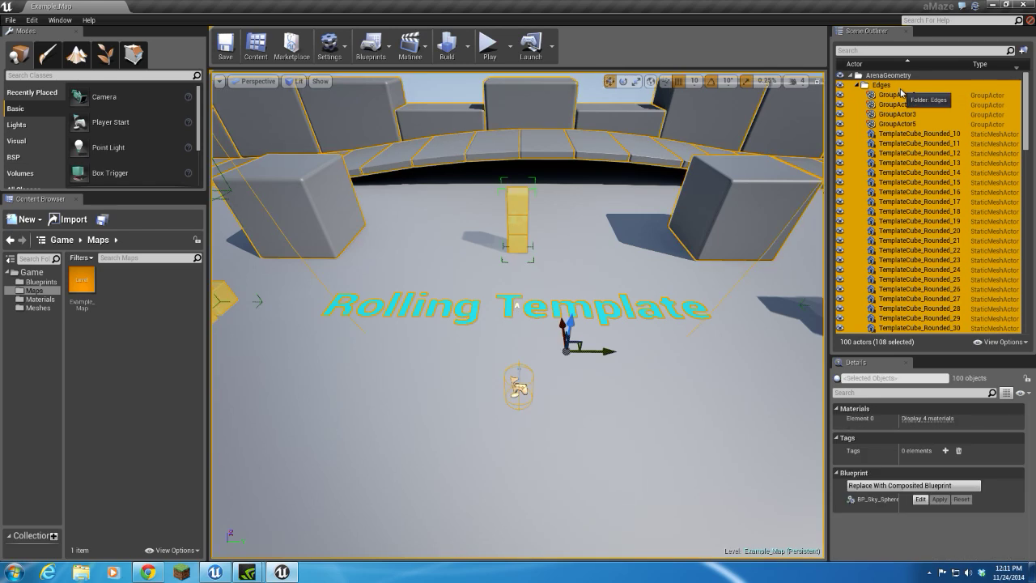
key("Delete")
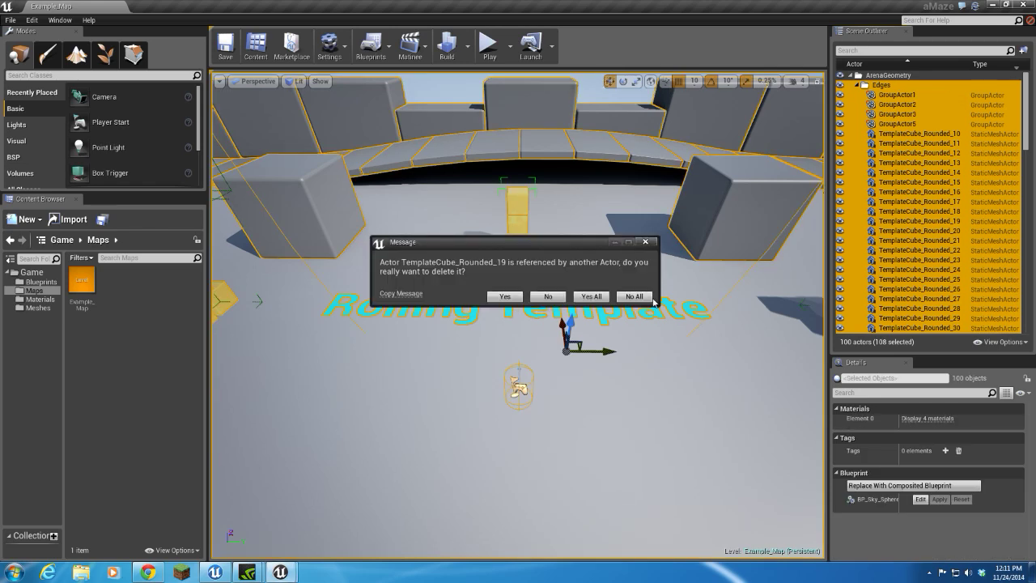
left_click(591, 296)
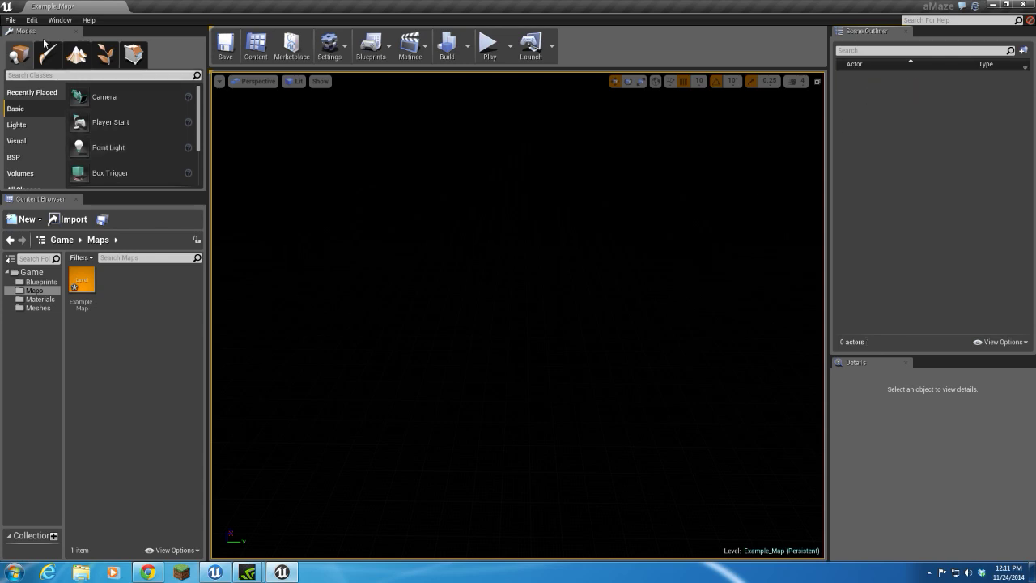
- Save the empty level as 'aMazeStartMap' in the Maps folder using Save Level As
left_click(9, 19)
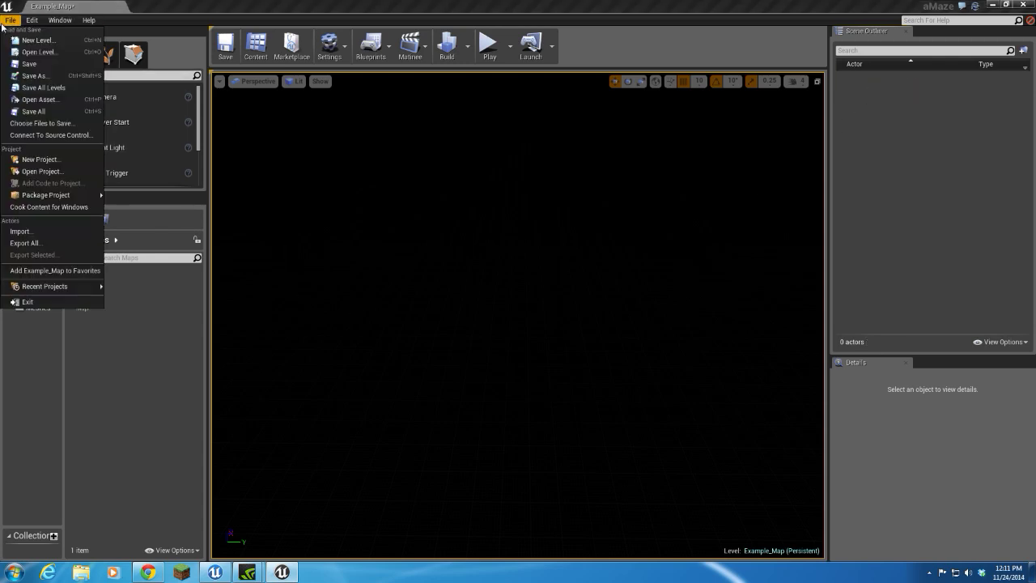
left_click(36, 76)
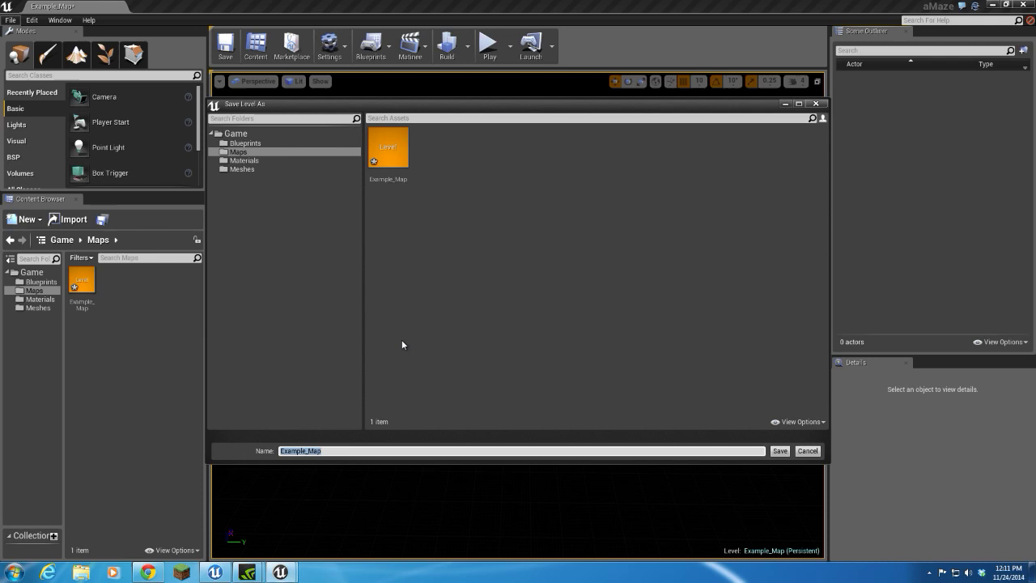
type("AmA")
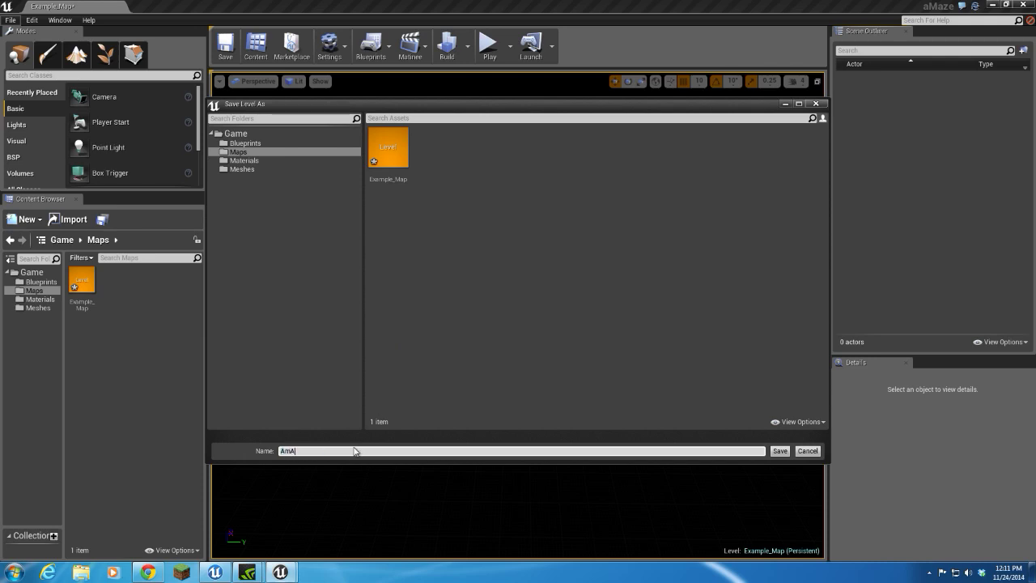
type("ZEsTART")
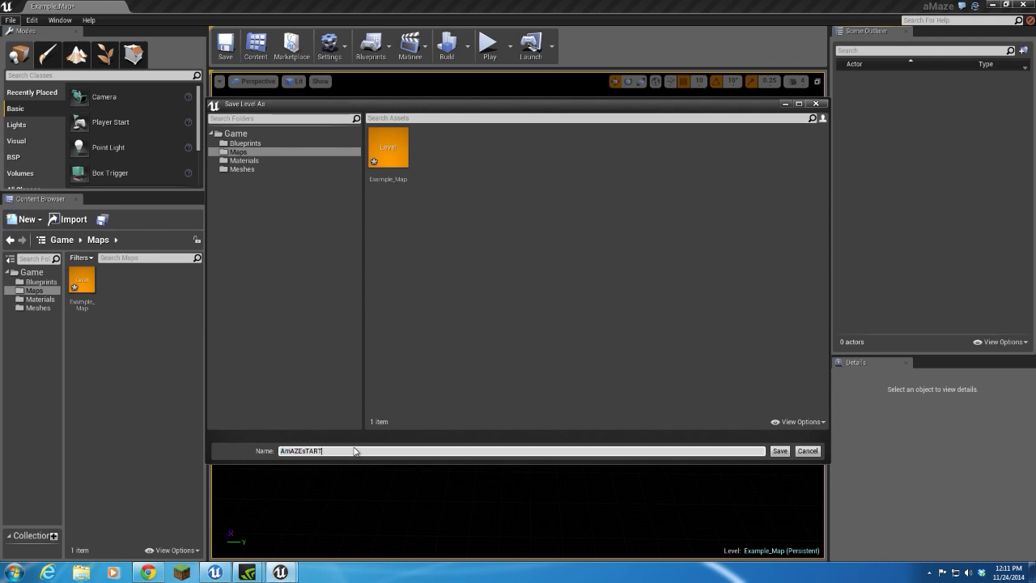
type("mA")
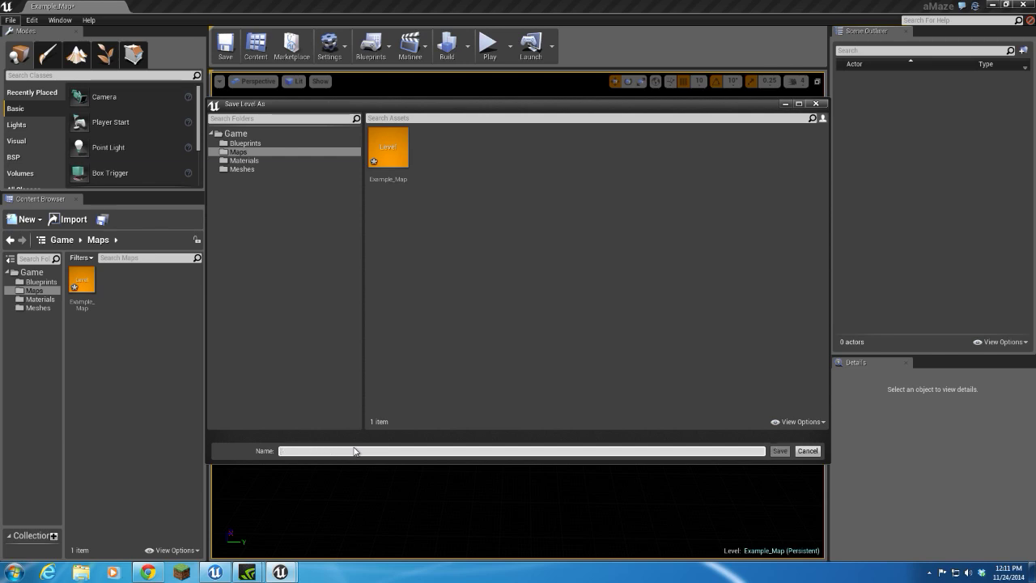
type("aMazeStartMap")
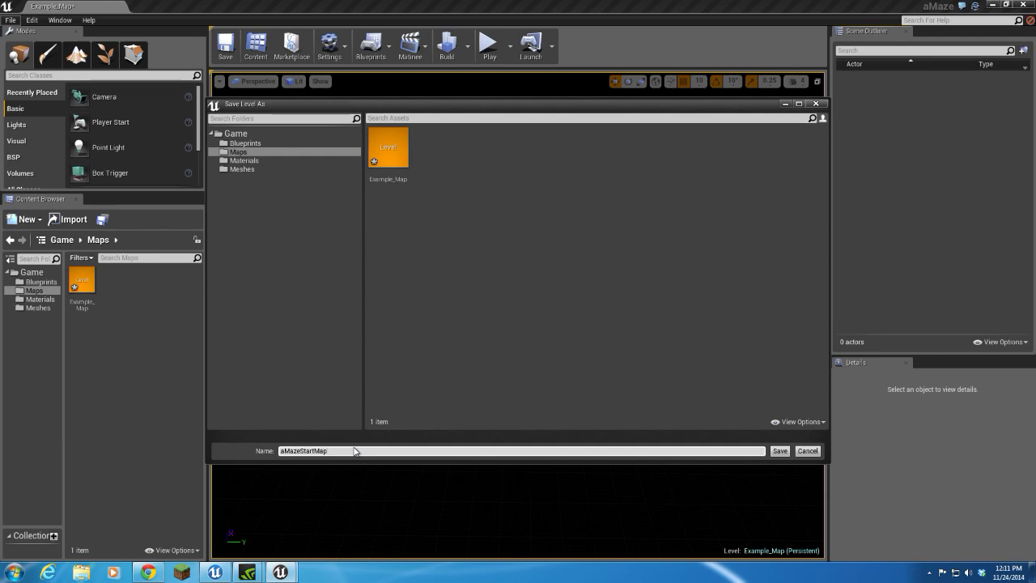
left_click(779, 450)
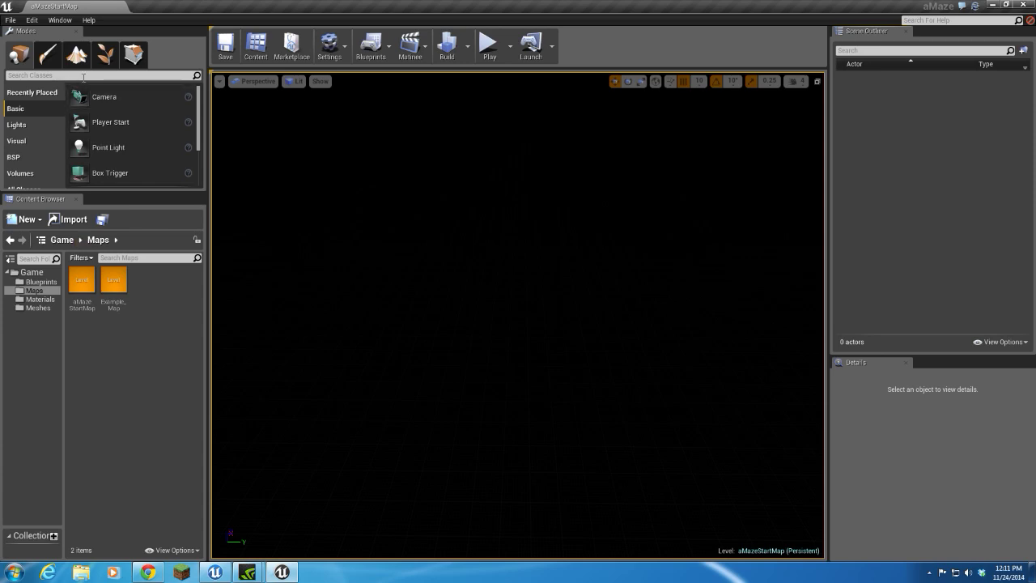
mouse_move(105, 55)
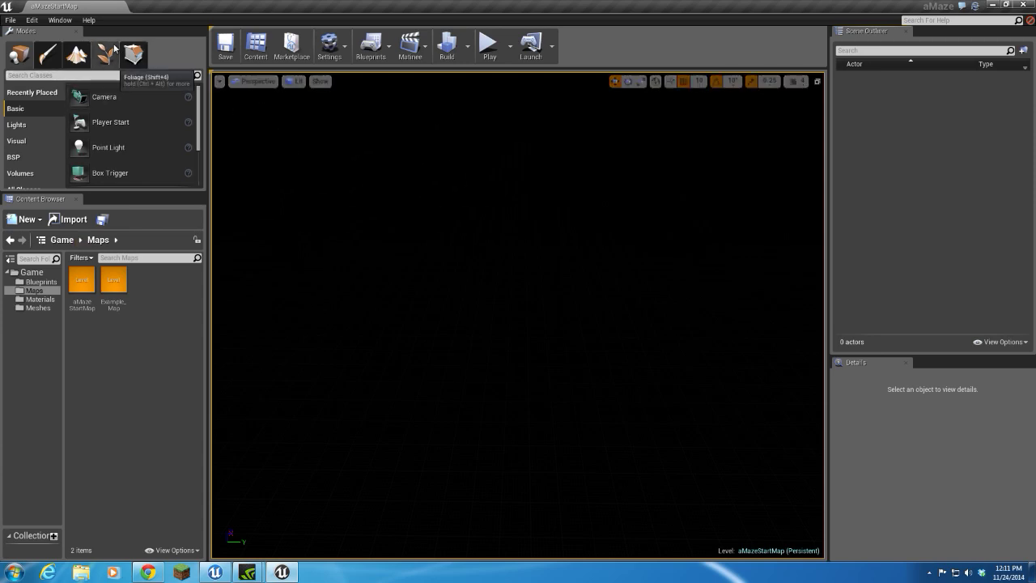
mouse_move(331, 45)
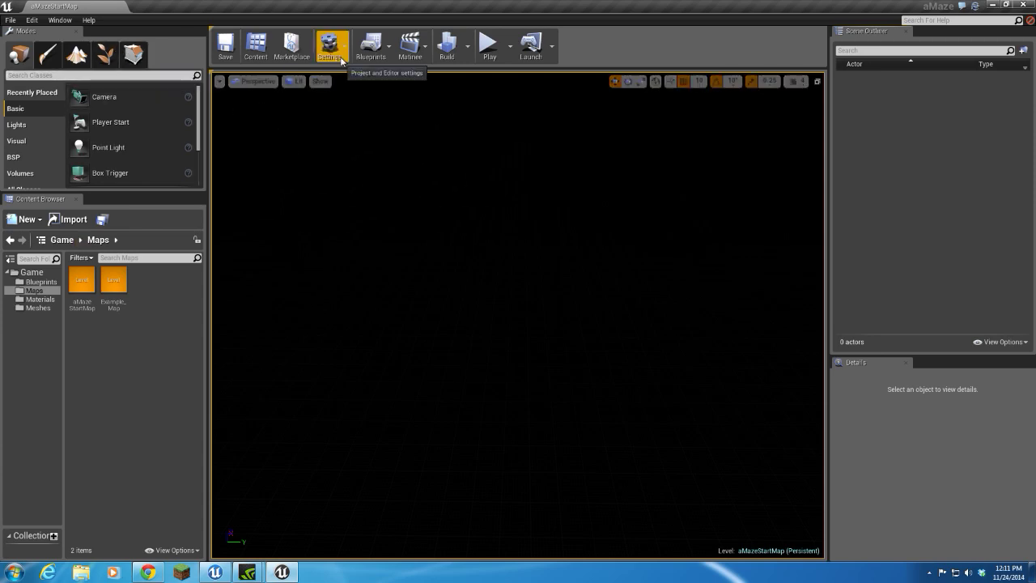
- Bring up Project Settings for aMaze from the Settings toolbar dropdown
left_click(332, 46)
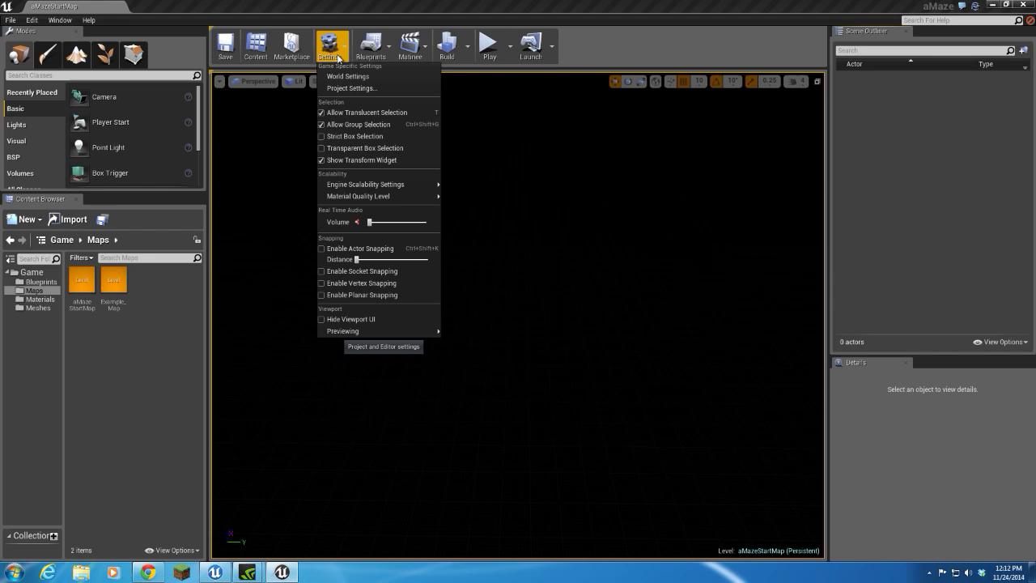
mouse_move(353, 87)
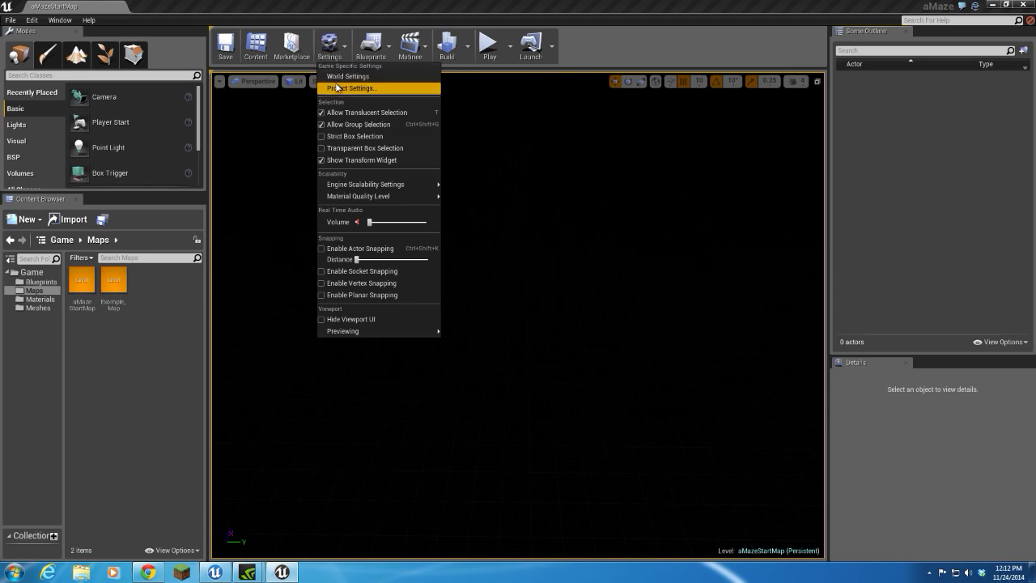
mouse_move(351, 87)
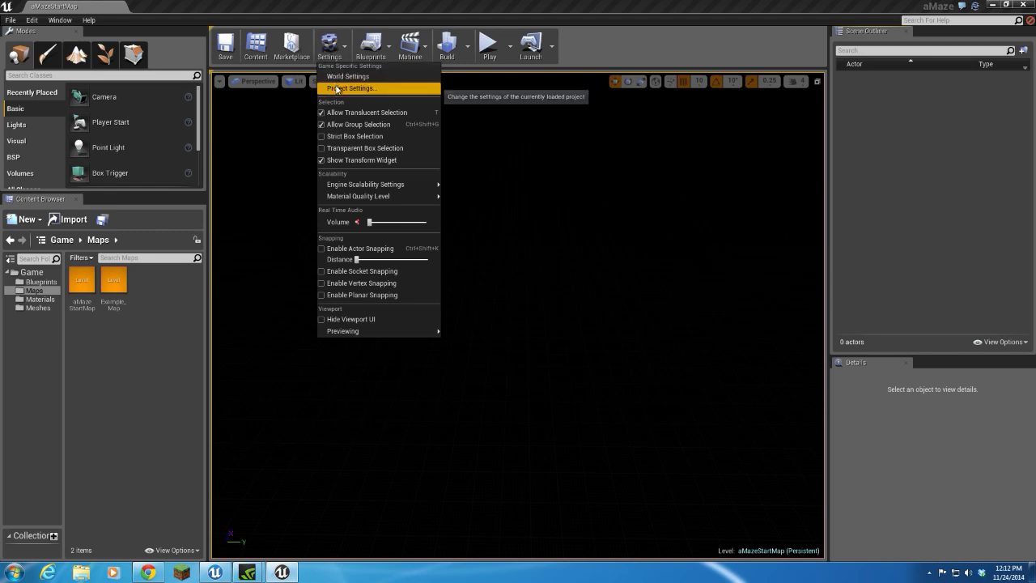
left_click(350, 88)
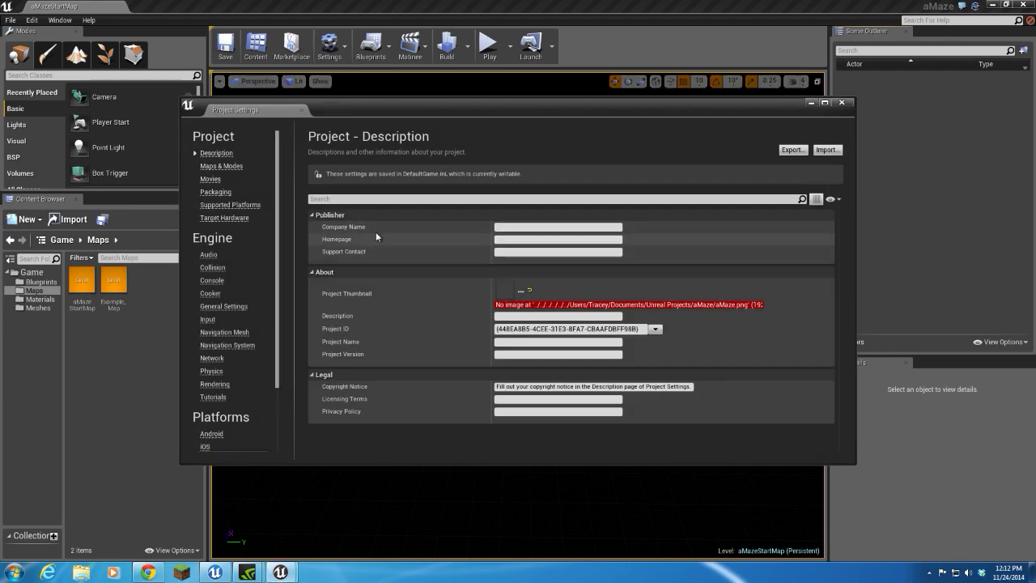
mouse_move(450, 307)
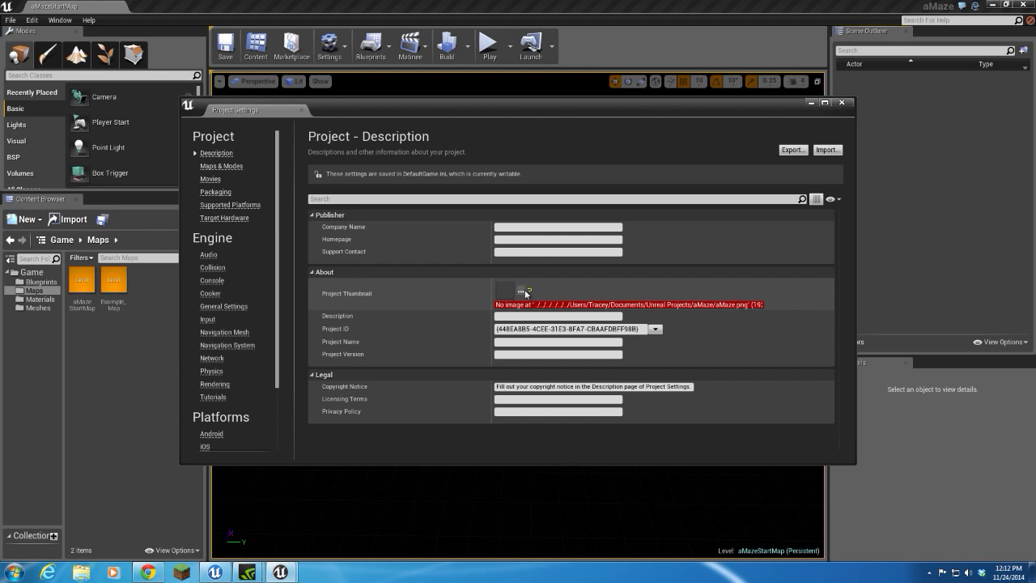
mouse_move(489, 297)
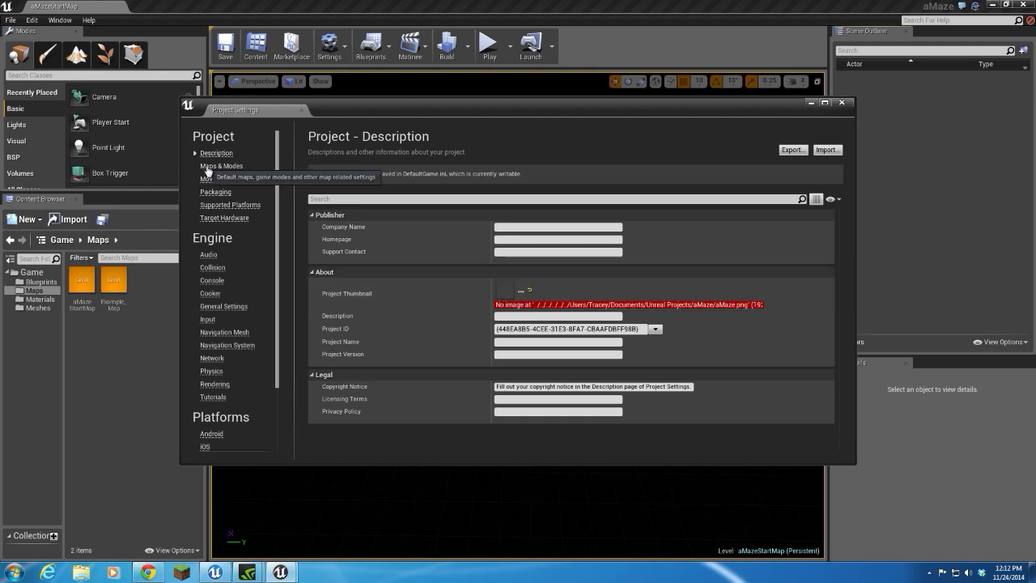
- In Maps & Modes, set Game Default Map and Editor Startup Map to aMazeStartMap
left_click(220, 165)
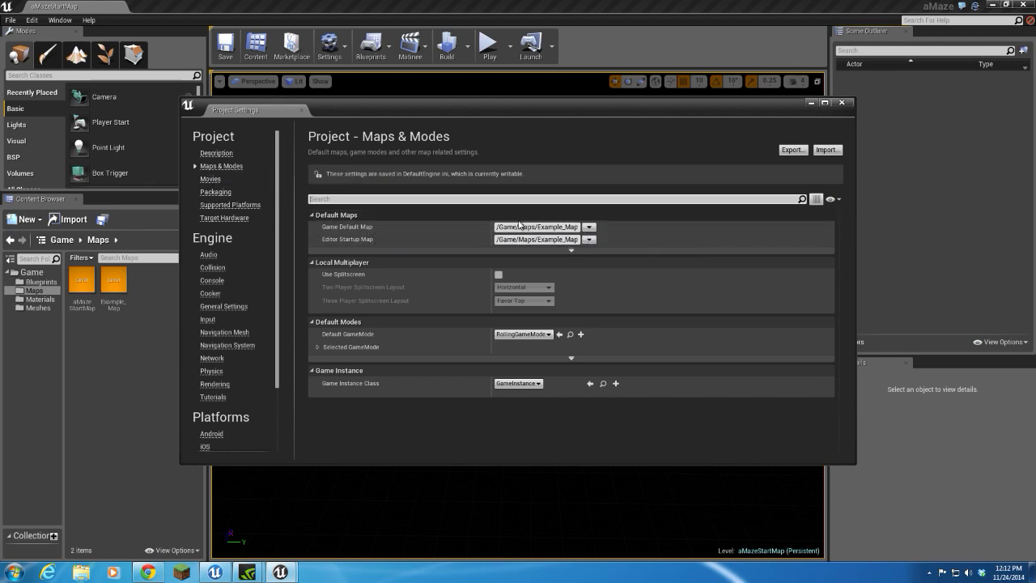
mouse_move(590, 227)
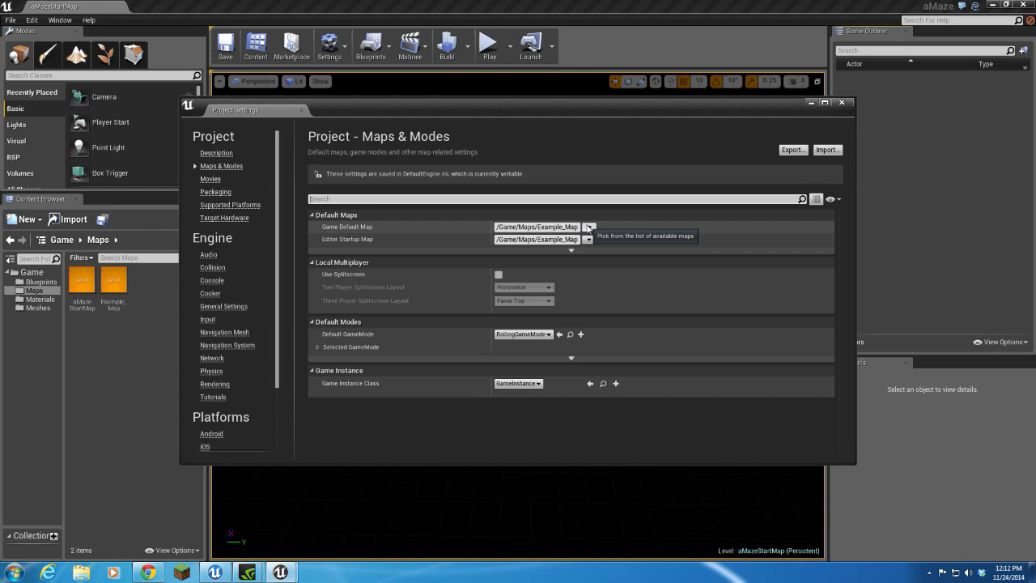
left_click(588, 227)
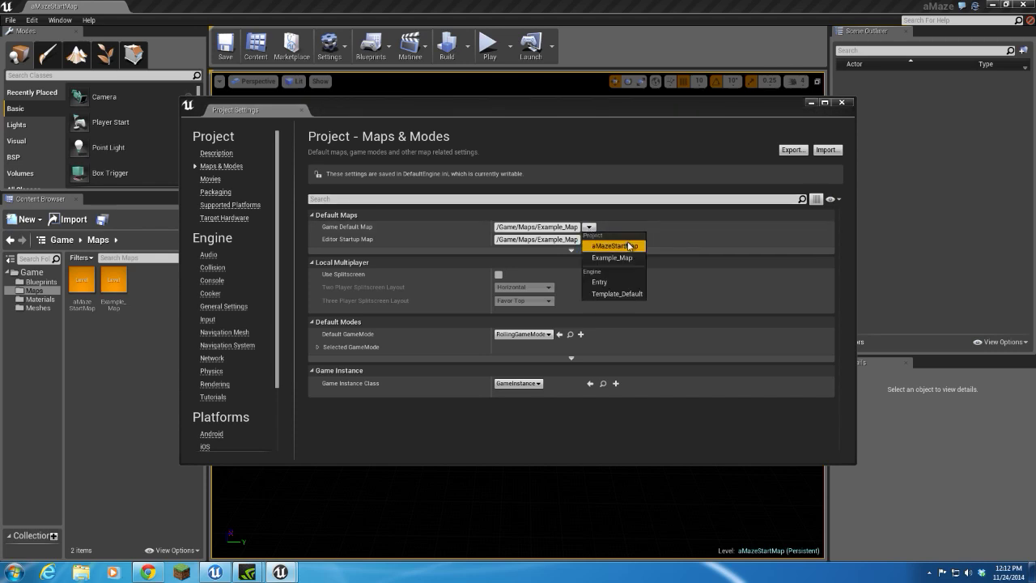
mouse_move(615, 246)
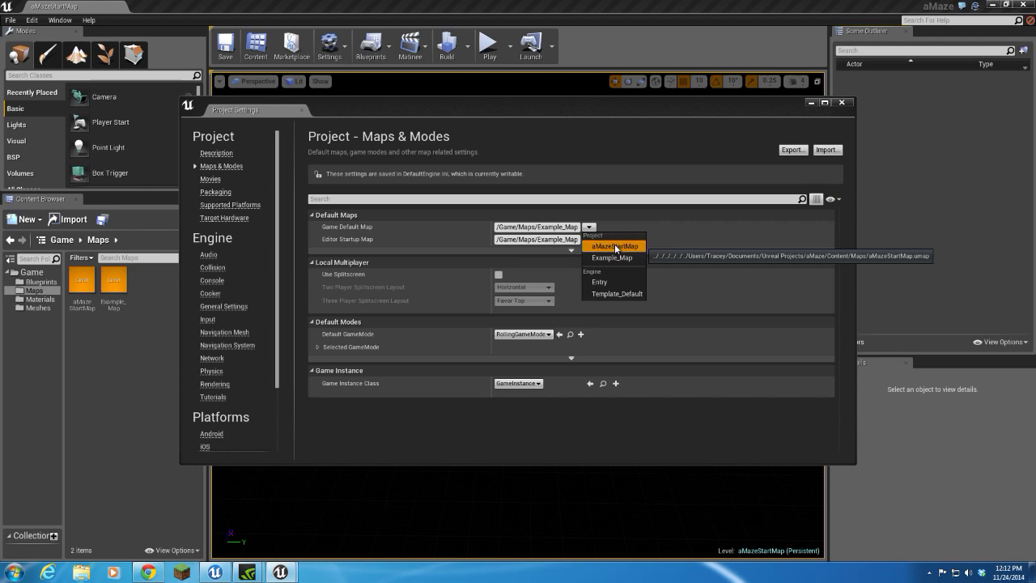
left_click(615, 246)
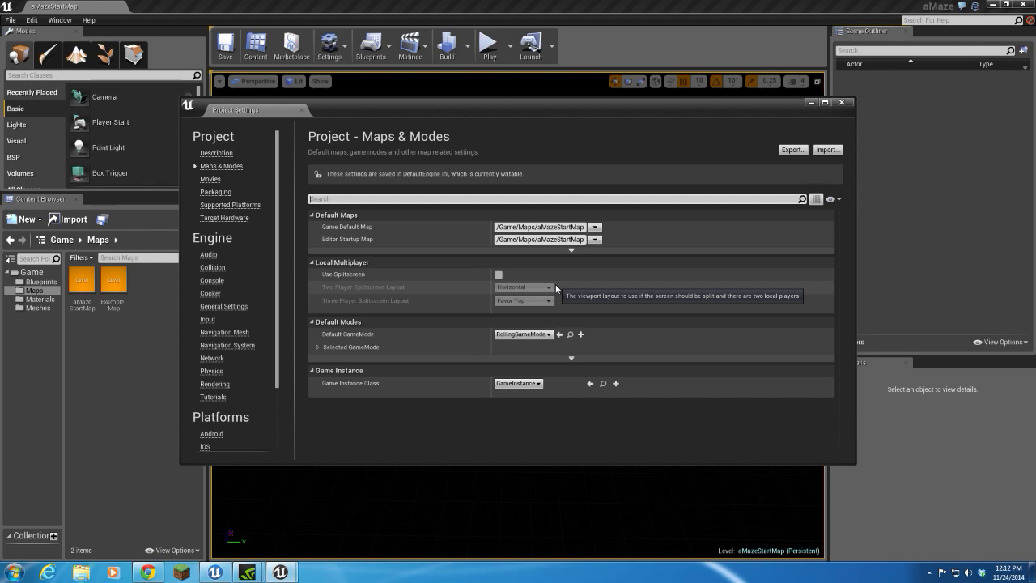
mouse_move(484, 376)
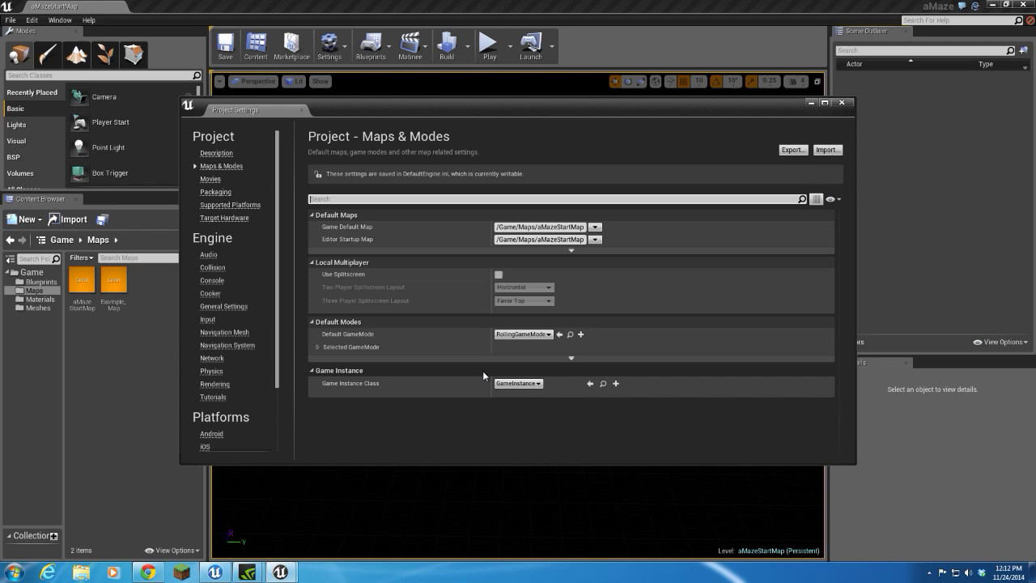
mouse_move(347, 334)
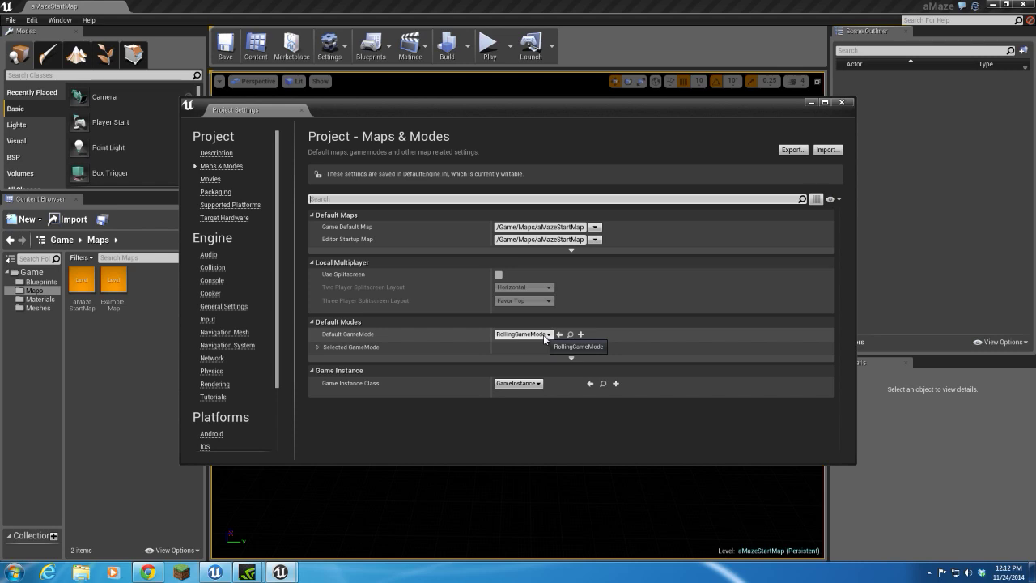
mouse_move(544, 353)
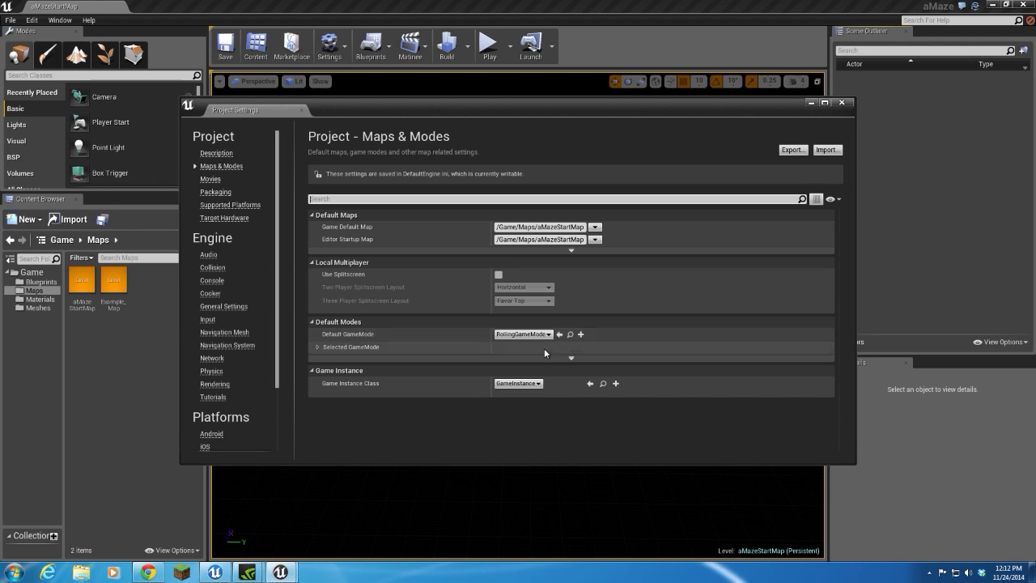
left_click(329, 346)
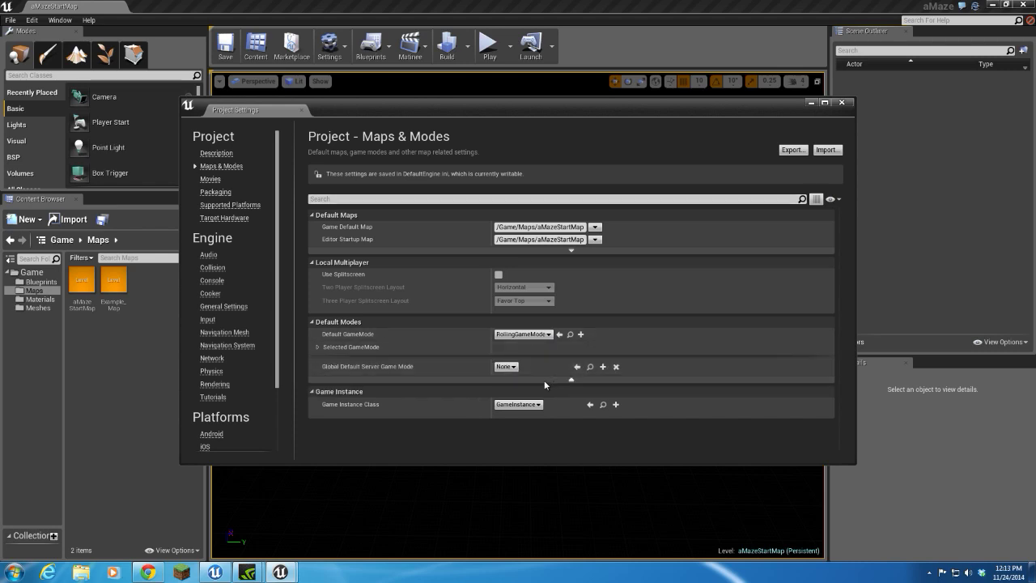
left_click(505, 366)
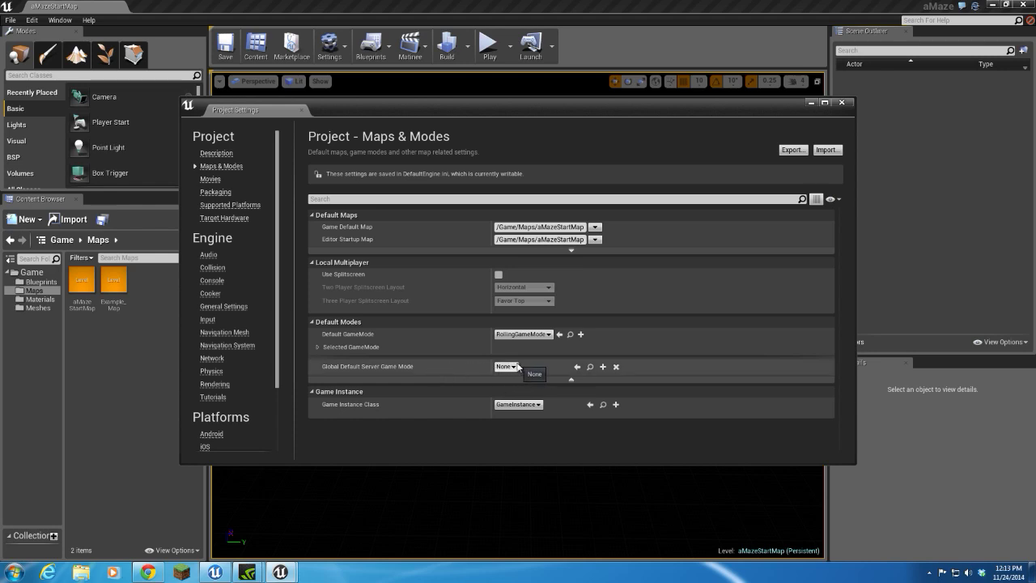
mouse_move(463, 408)
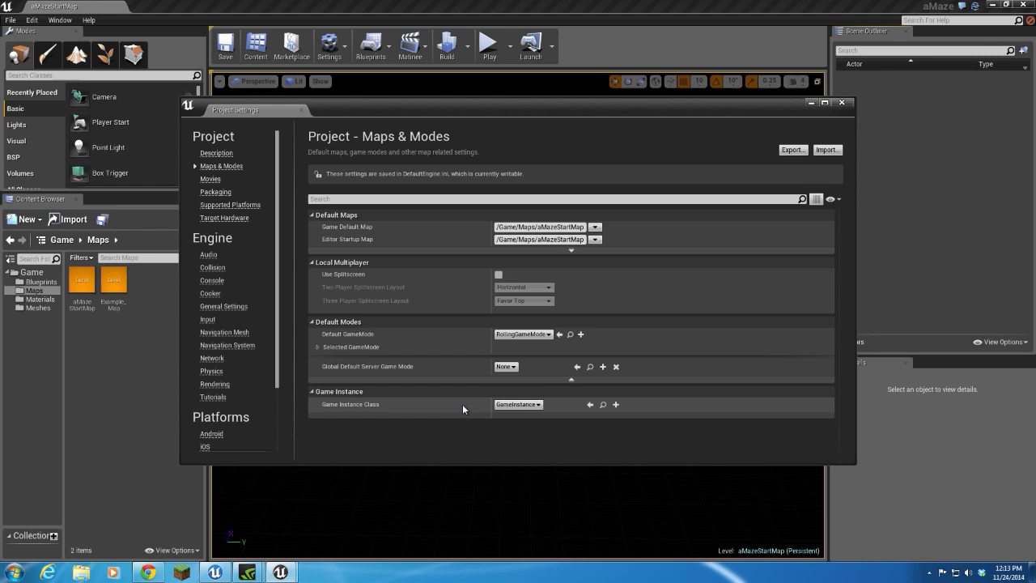
mouse_move(330, 324)
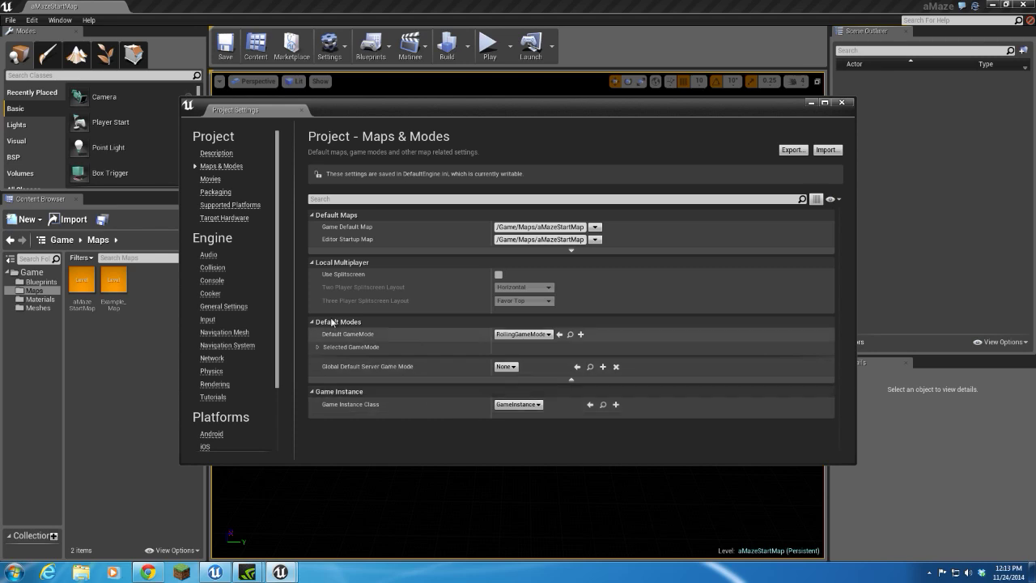
- Move through the Movies page to the Packaging settings page
left_click(210, 178)
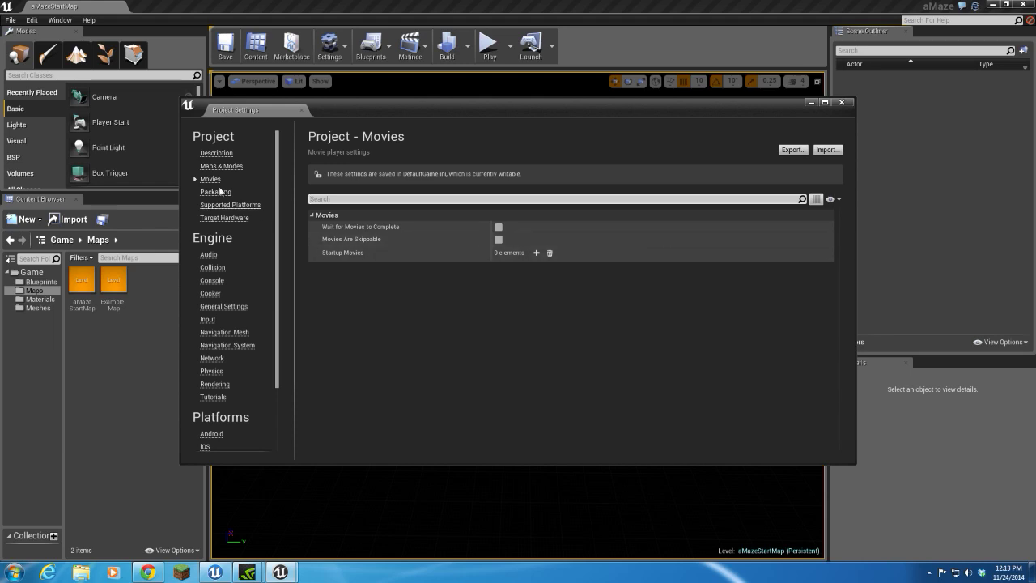
left_click(215, 191)
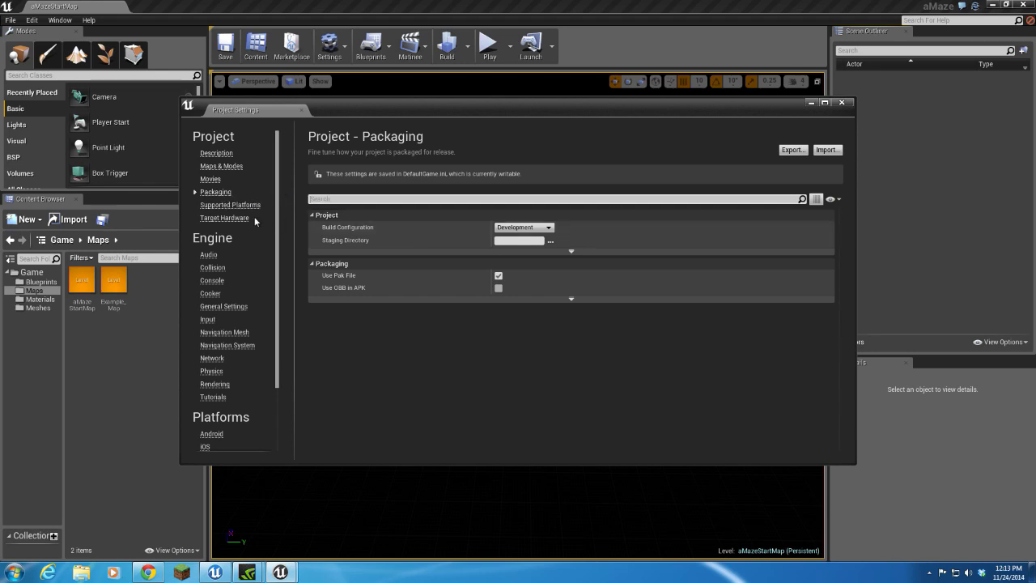
- In Supported Platforms, clear All Platforms and uncheck HTML5, Linux and Xbox One
left_click(230, 204)
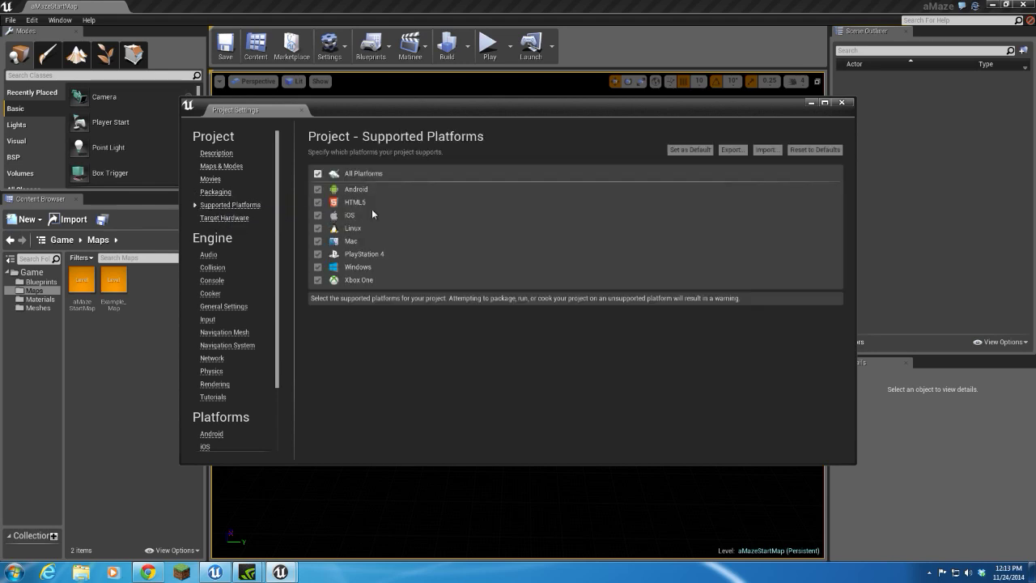
mouse_move(376, 183)
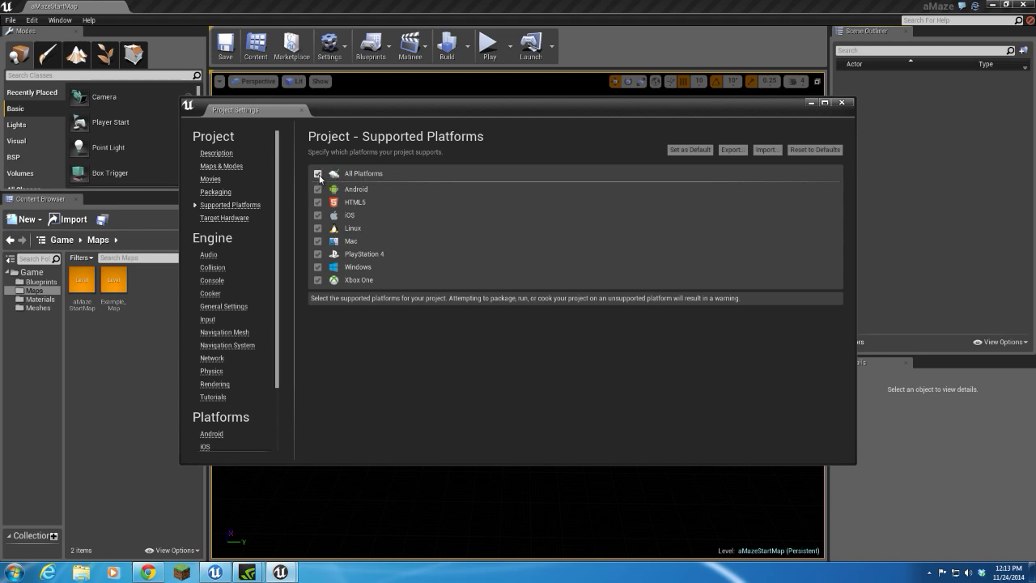
left_click(318, 173)
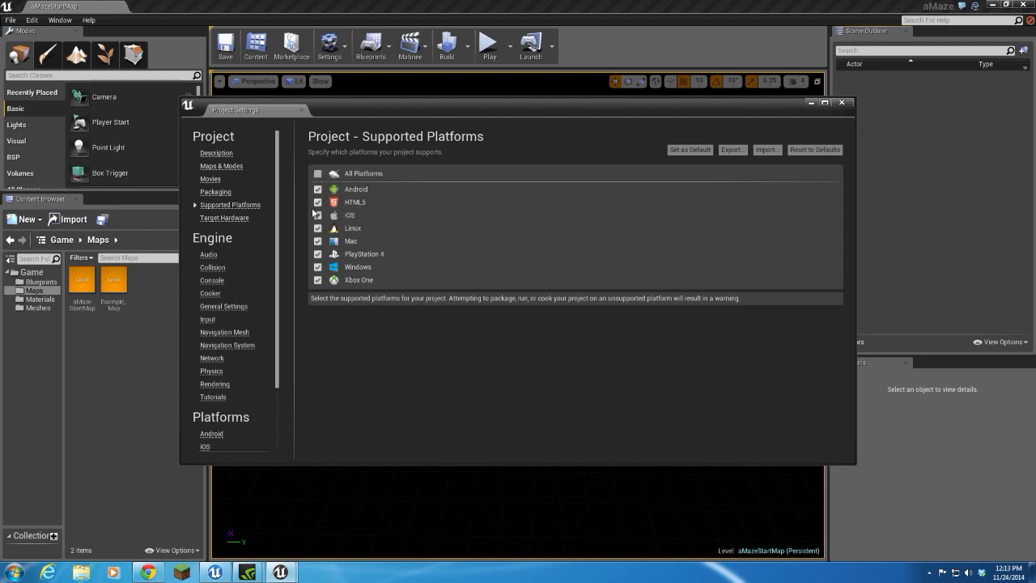
left_click(317, 201)
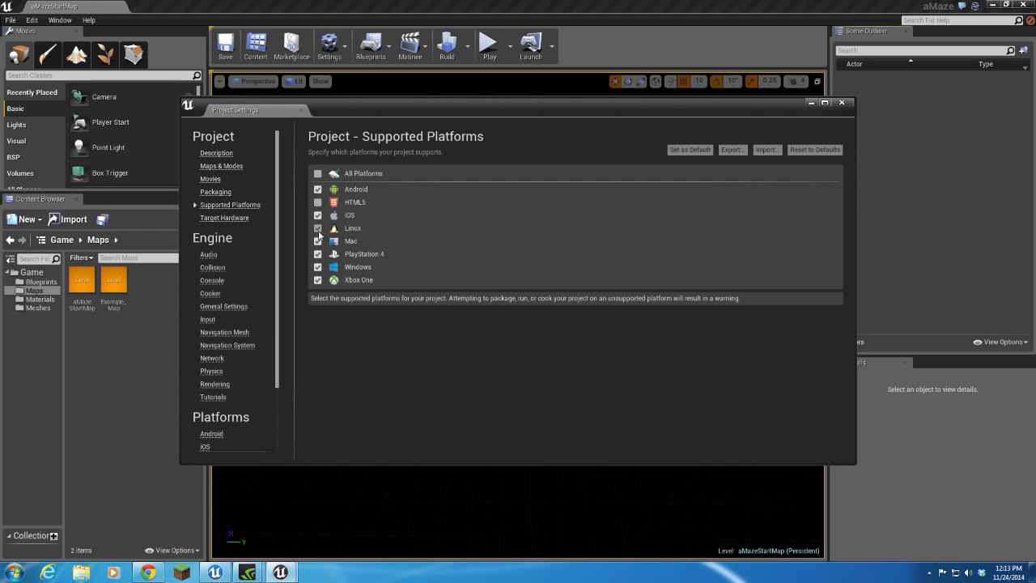
left_click(318, 227)
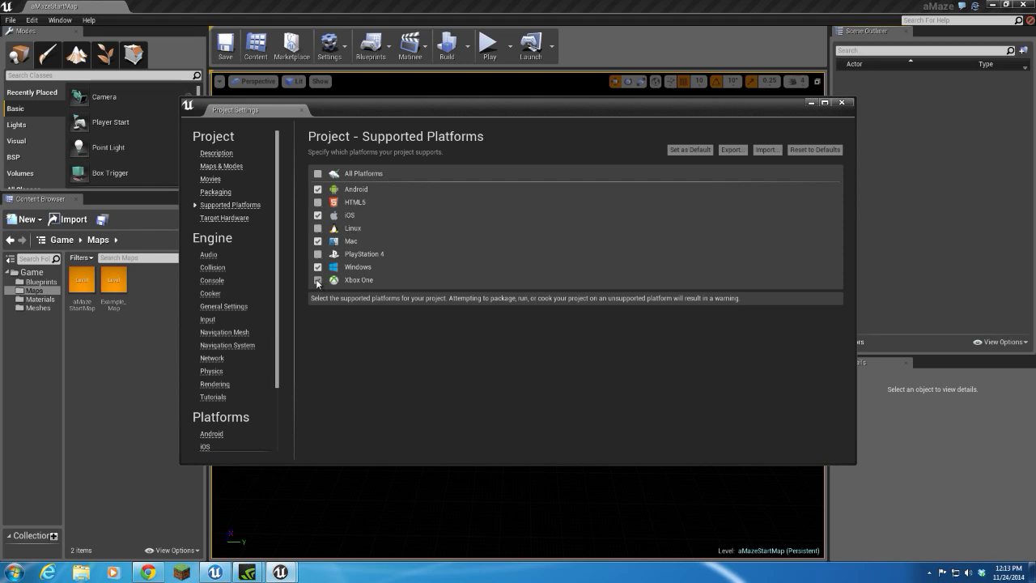
left_click(317, 278)
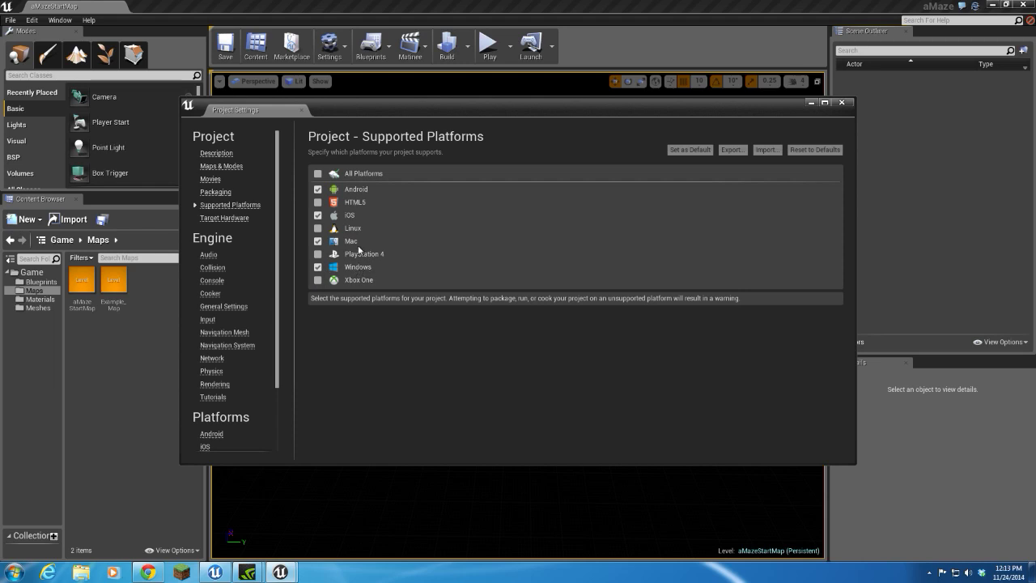
mouse_move(515, 274)
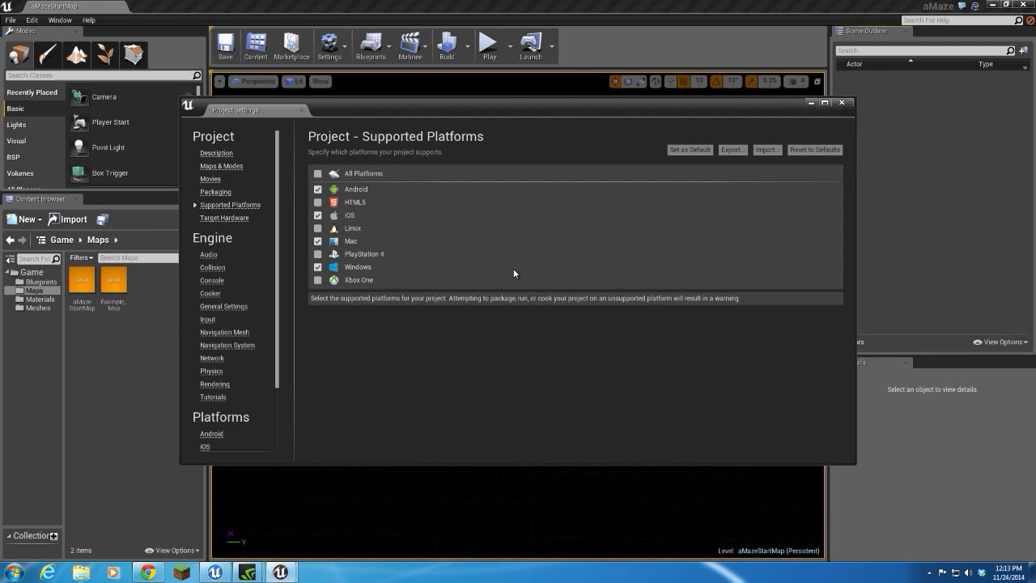
mouse_move(240, 415)
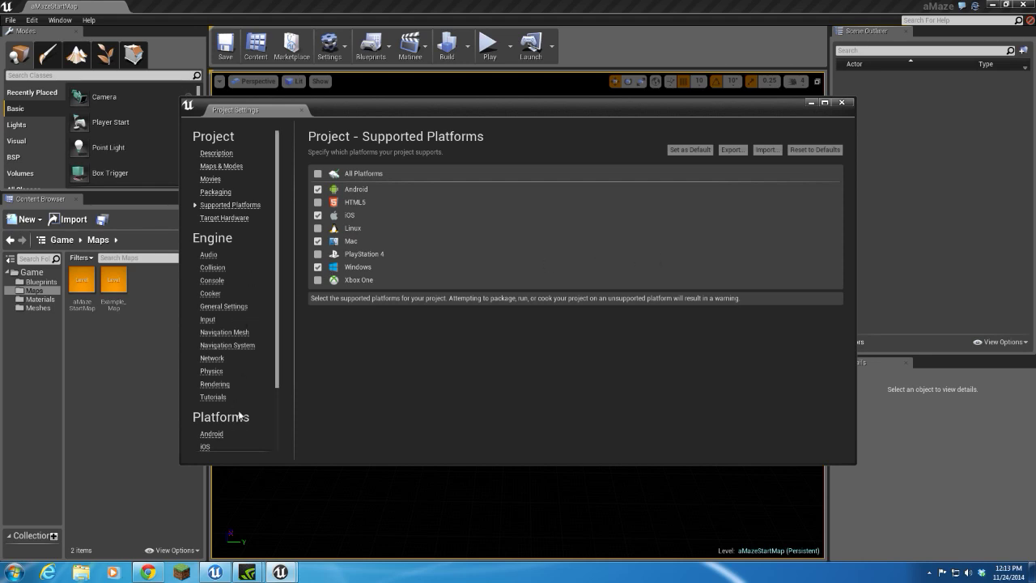
- Configure Now for the Android App Manifest and Google Play Services files
scroll("down", 3)
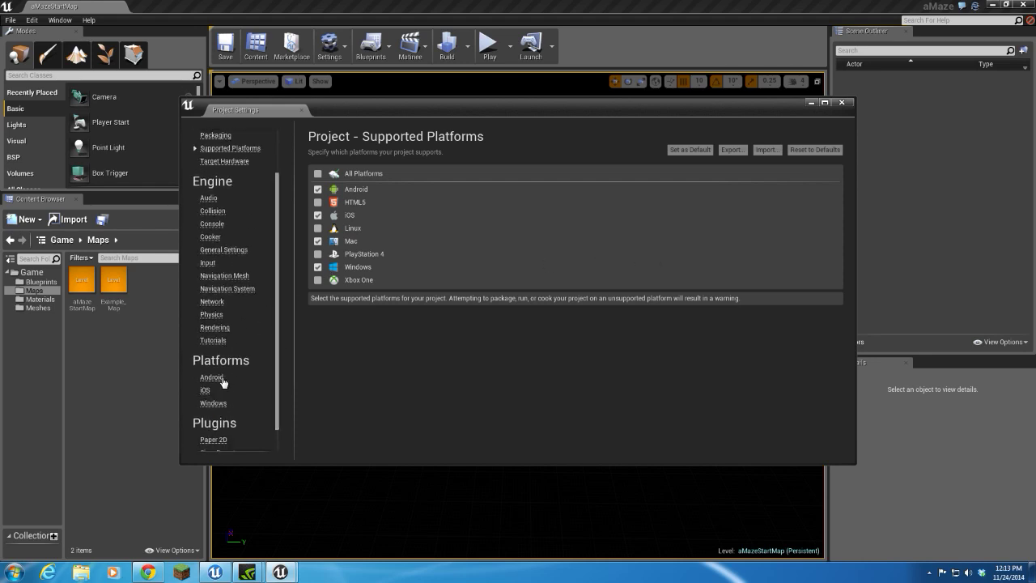
left_click(210, 377)
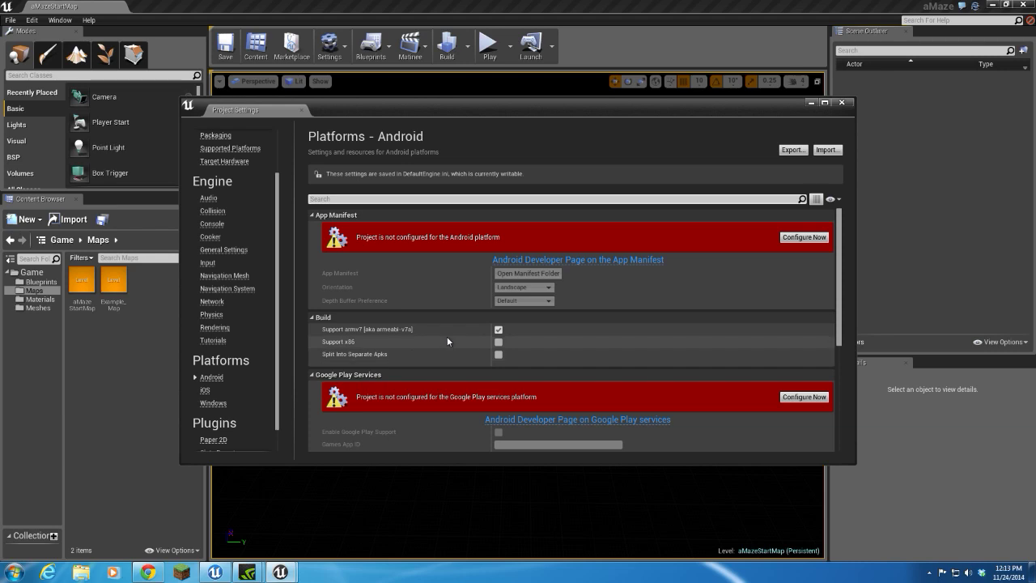
mouse_move(202, 388)
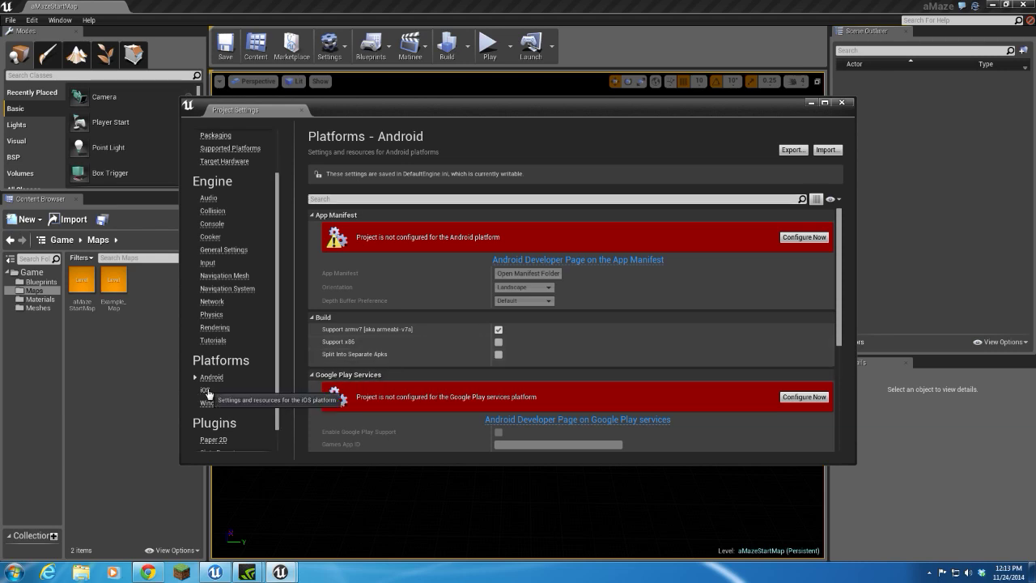
left_click(204, 390)
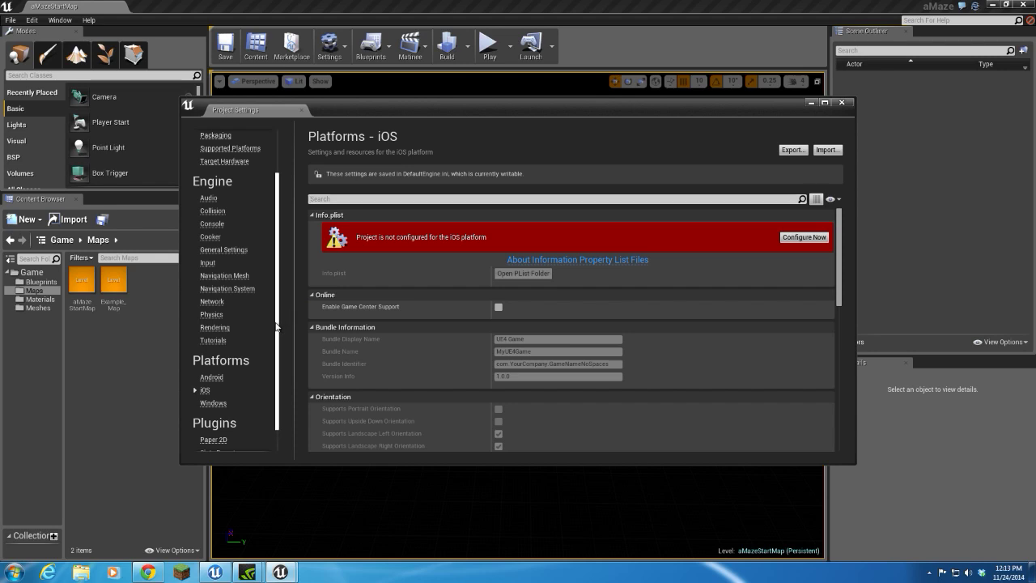
left_click(210, 350)
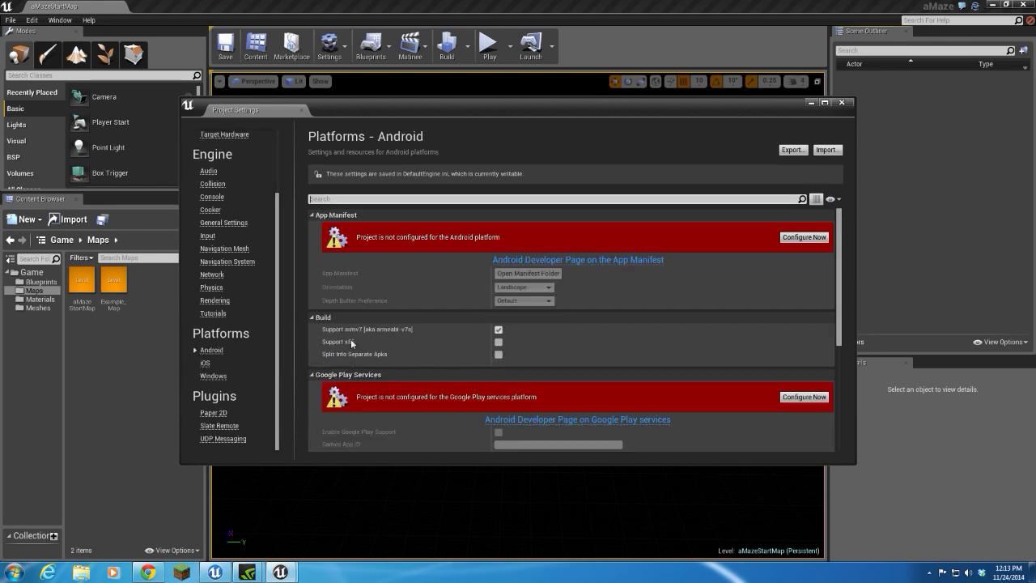
mouse_move(781, 246)
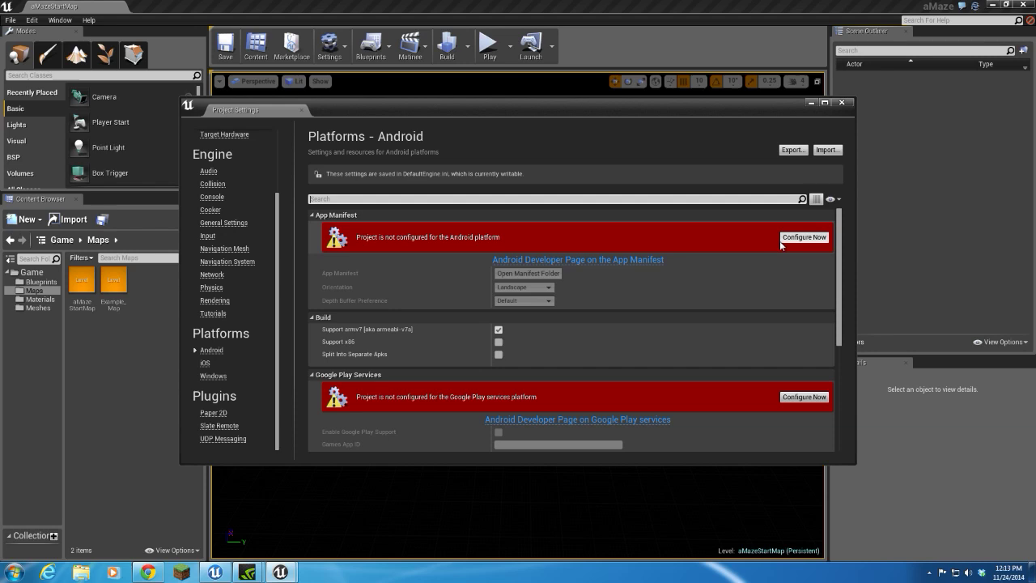
left_click(803, 236)
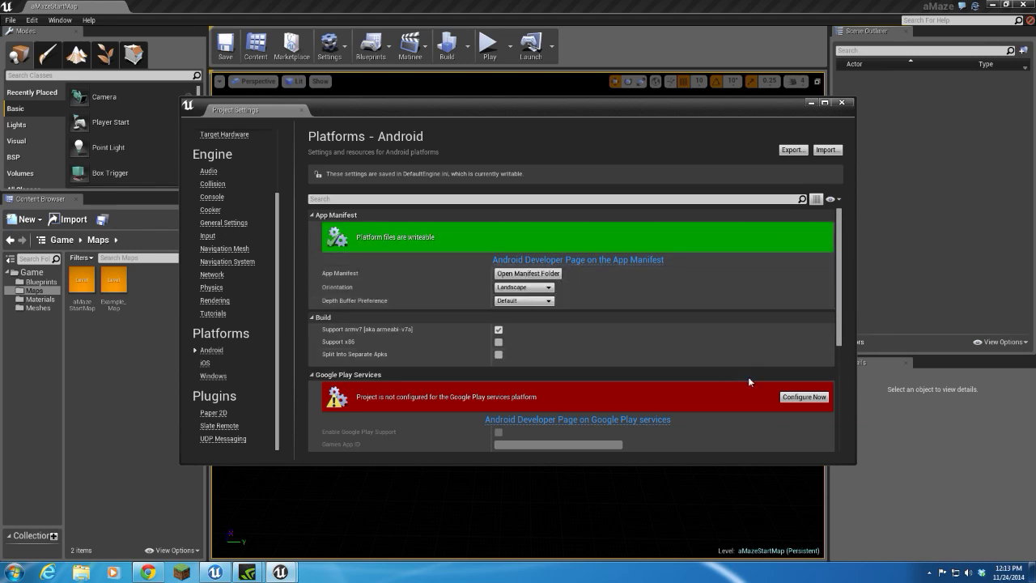
left_click(803, 397)
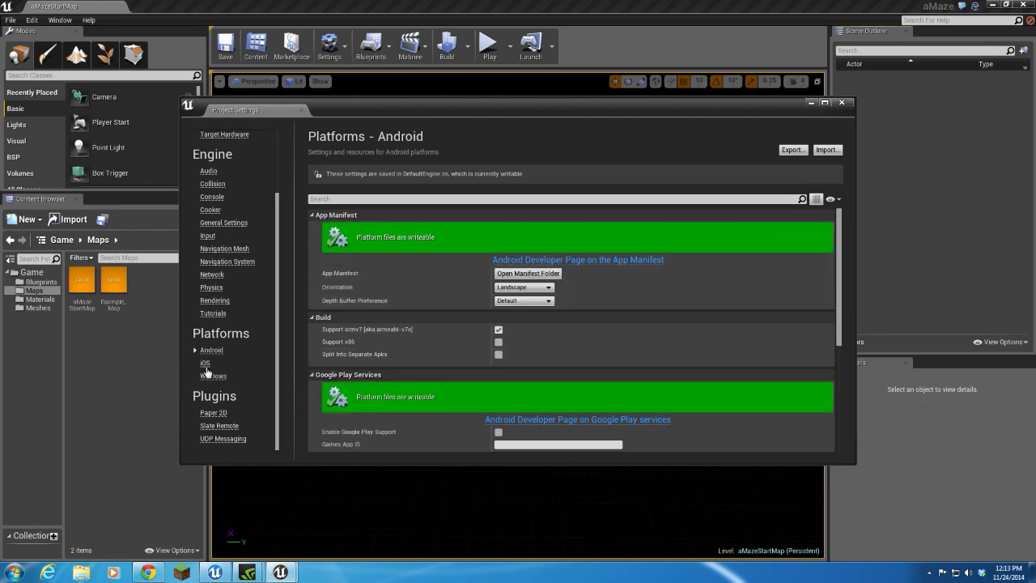
- Configure Now for the iOS Info.plist, then bring up the Windows platform page
left_click(205, 363)
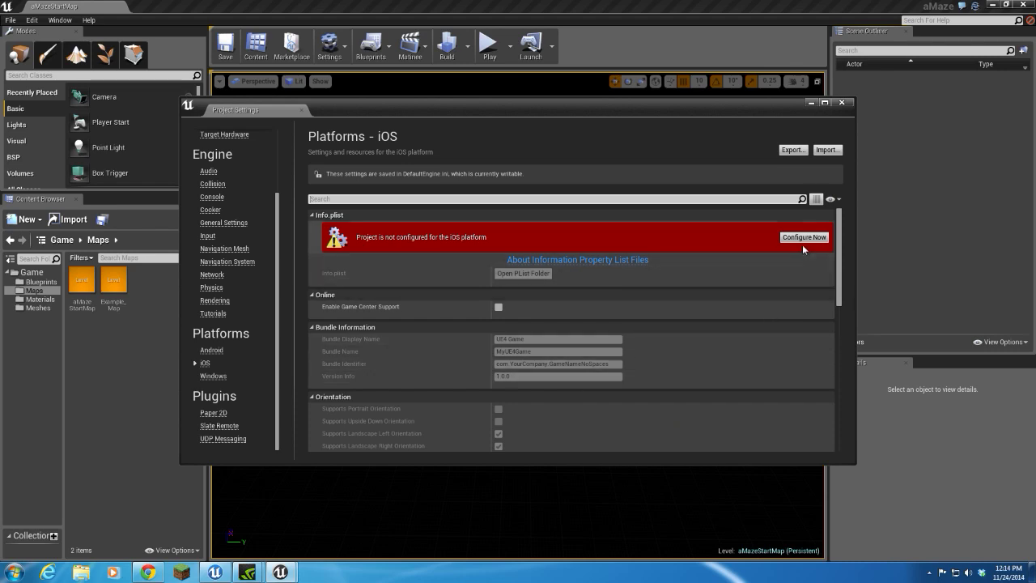
left_click(803, 236)
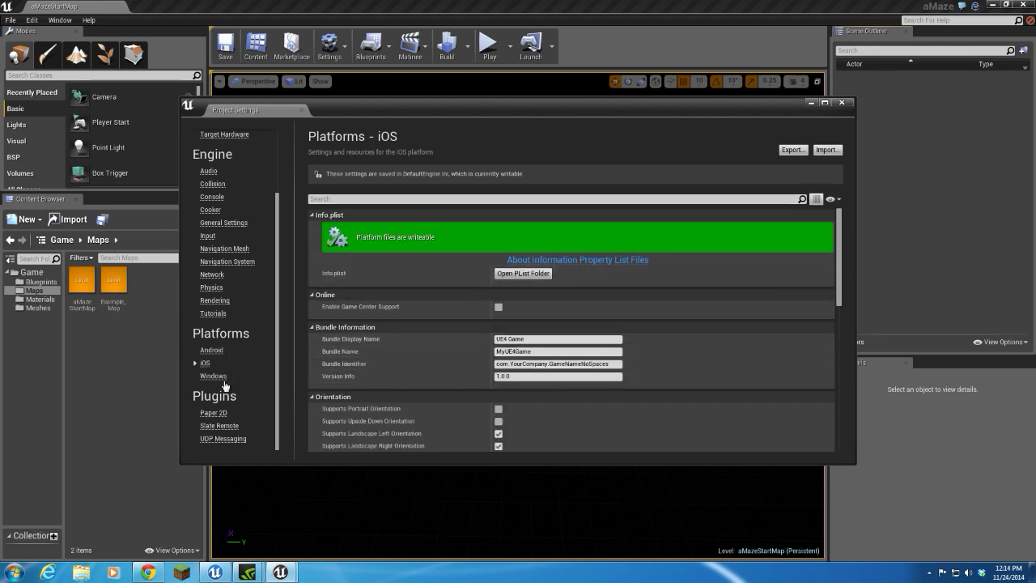
left_click(214, 376)
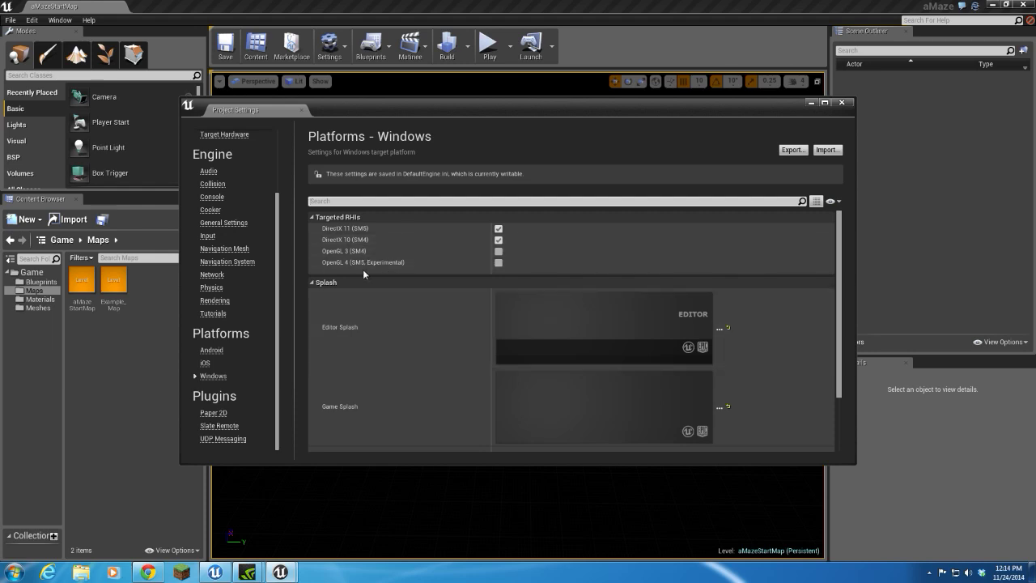
mouse_move(408, 288)
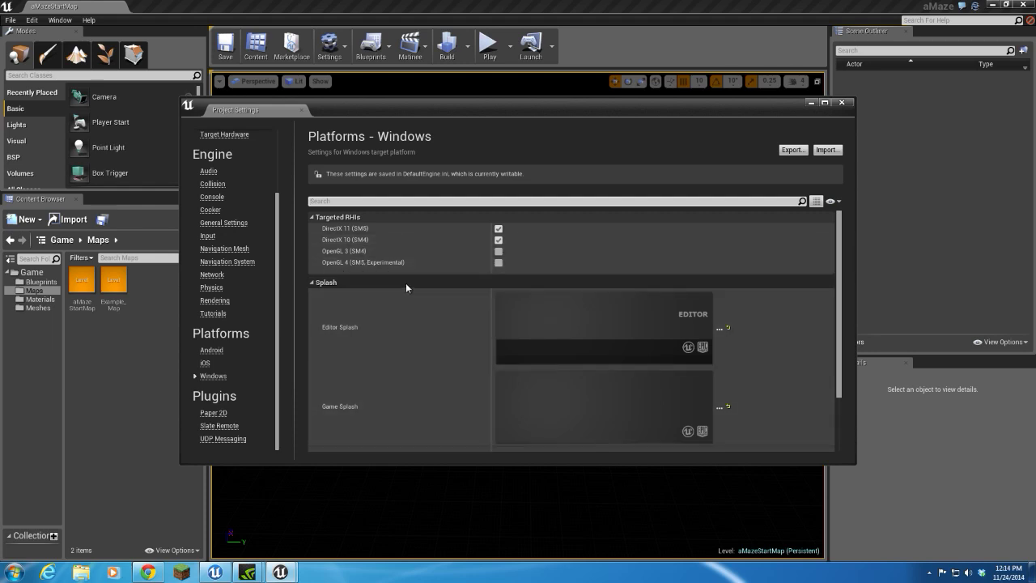
mouse_move(306, 288)
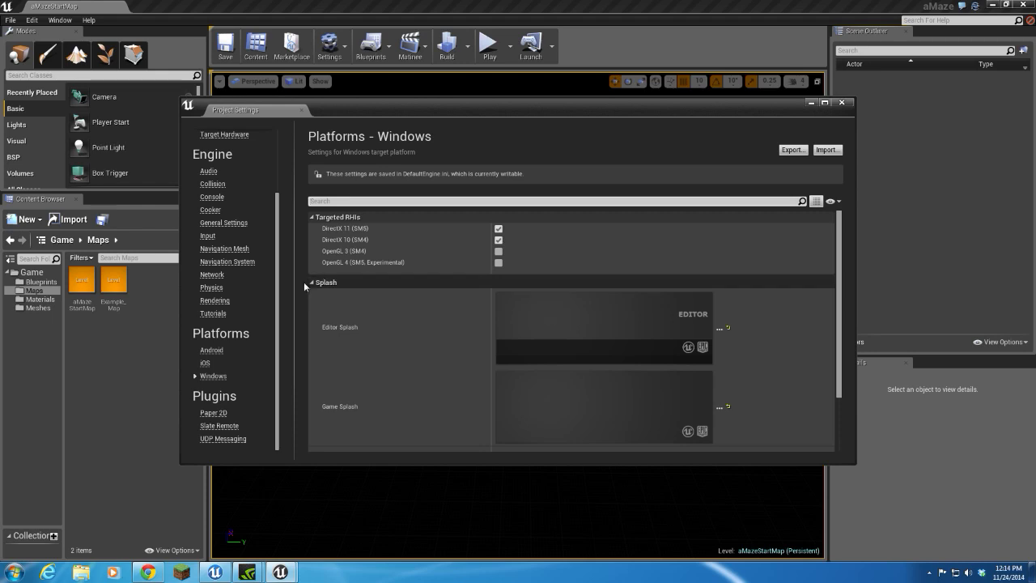
mouse_move(480, 382)
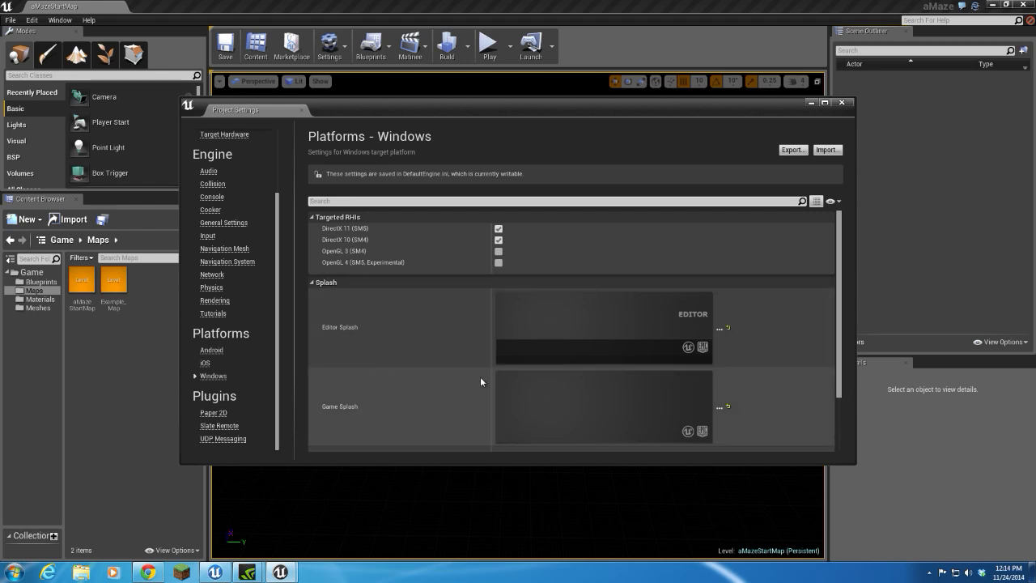
mouse_move(613, 331)
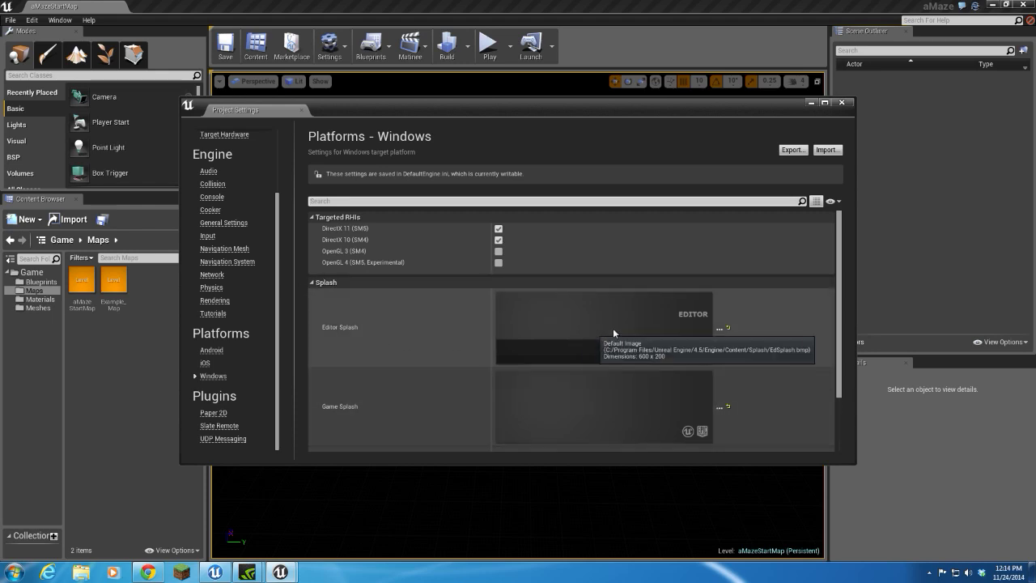
mouse_move(403, 417)
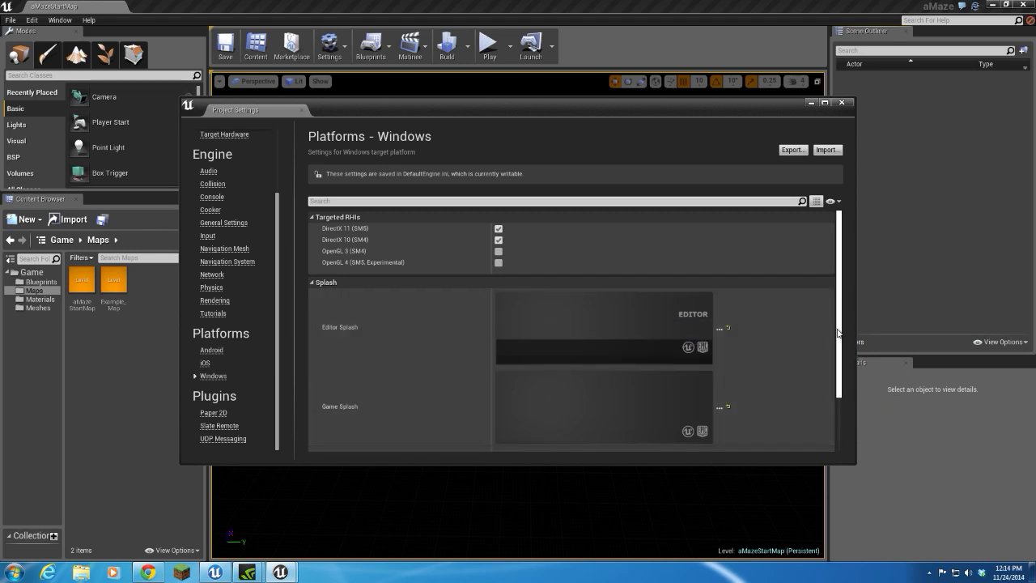
scroll("down", 3)
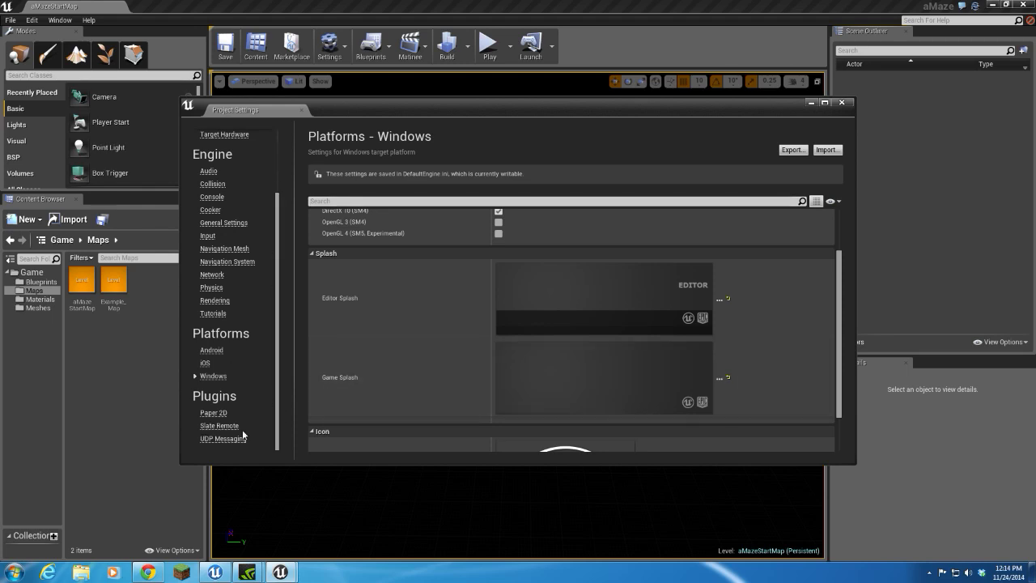
scroll("down", 3)
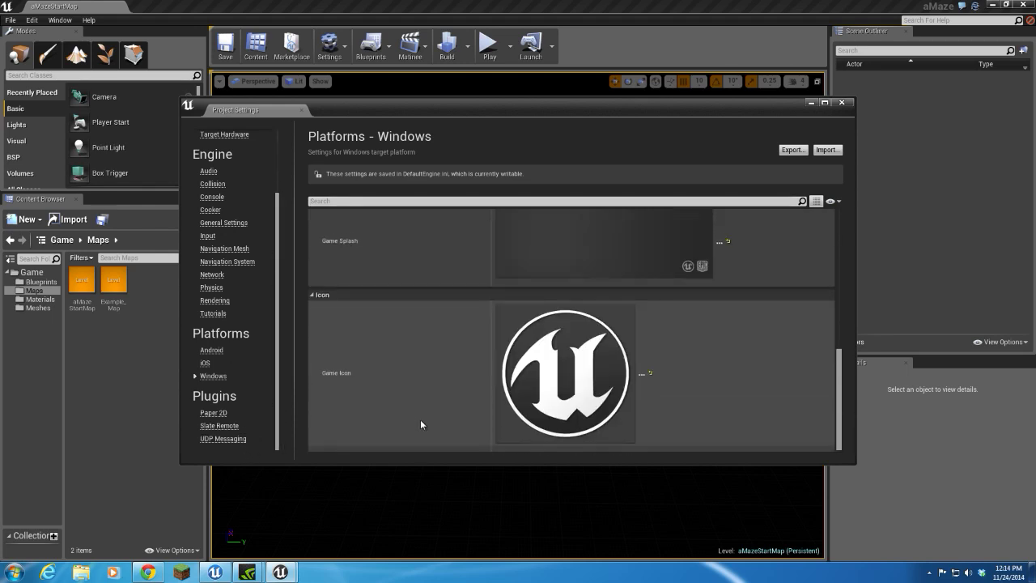
mouse_move(423, 365)
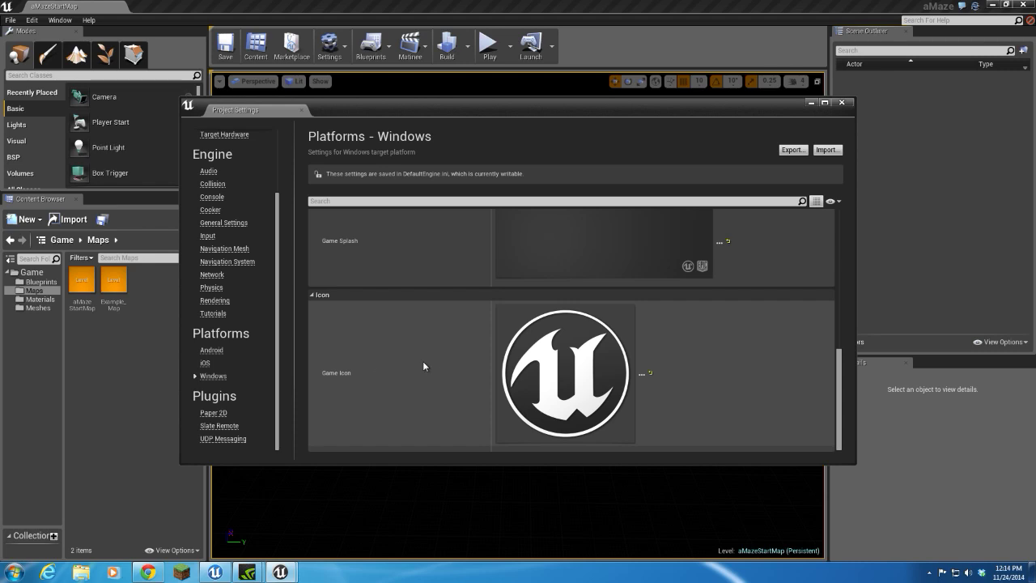
mouse_move(884, 157)
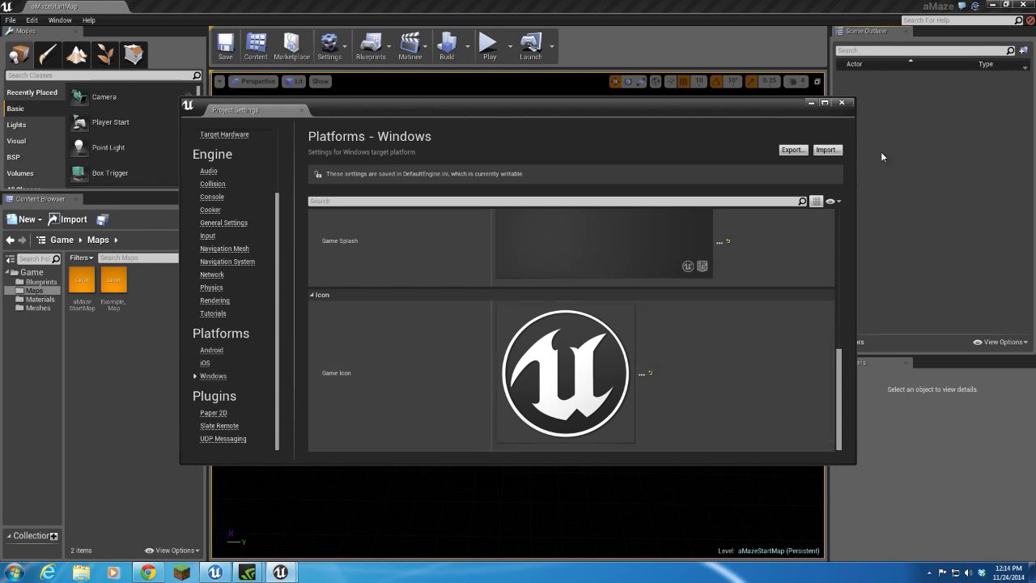
mouse_move(843, 104)
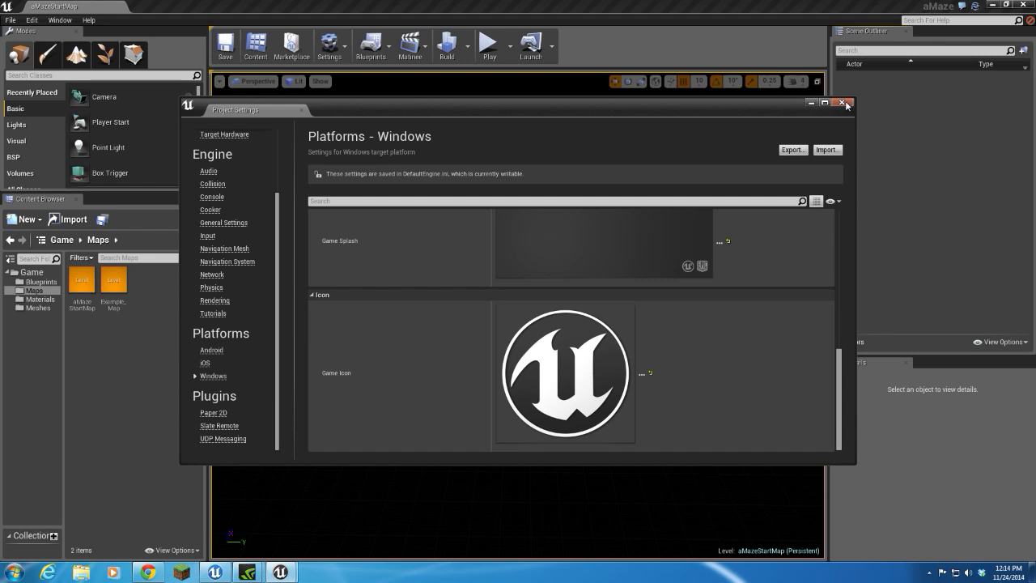
- Close Project Settings and delete Example_Map from the Content Browser, leaving only aMazeStartMap
left_click(845, 104)
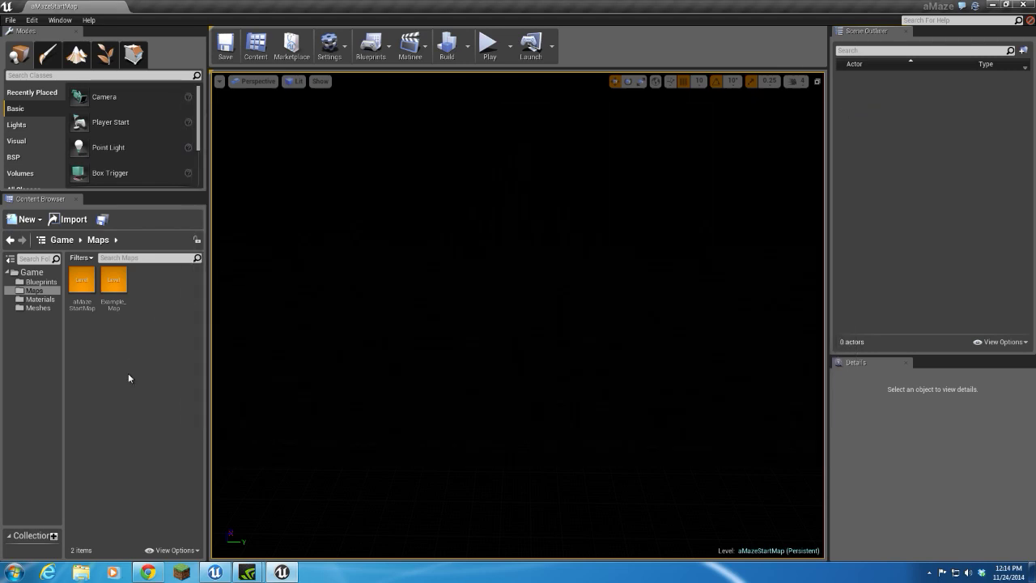
left_click(114, 284)
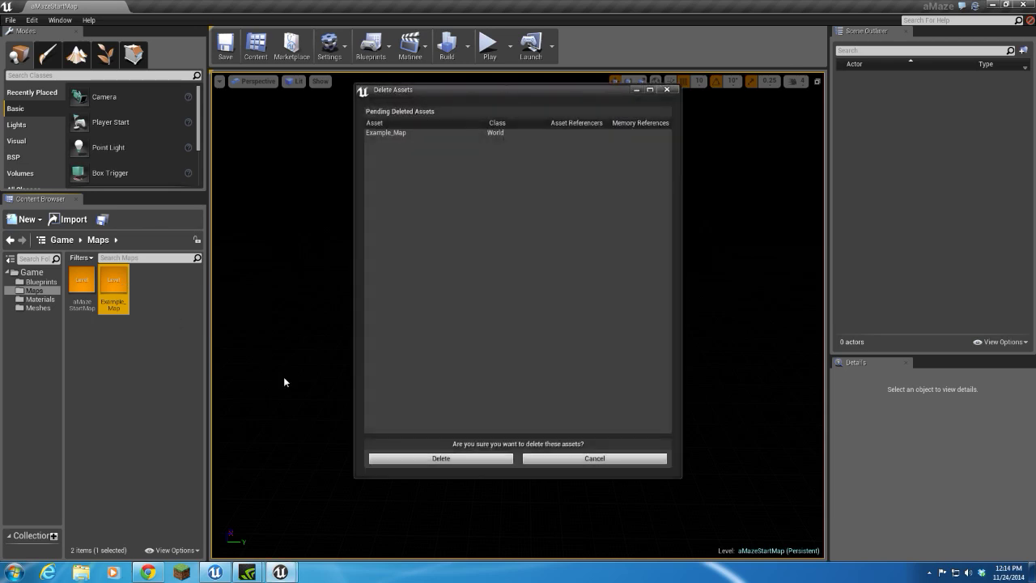
left_click(441, 458)
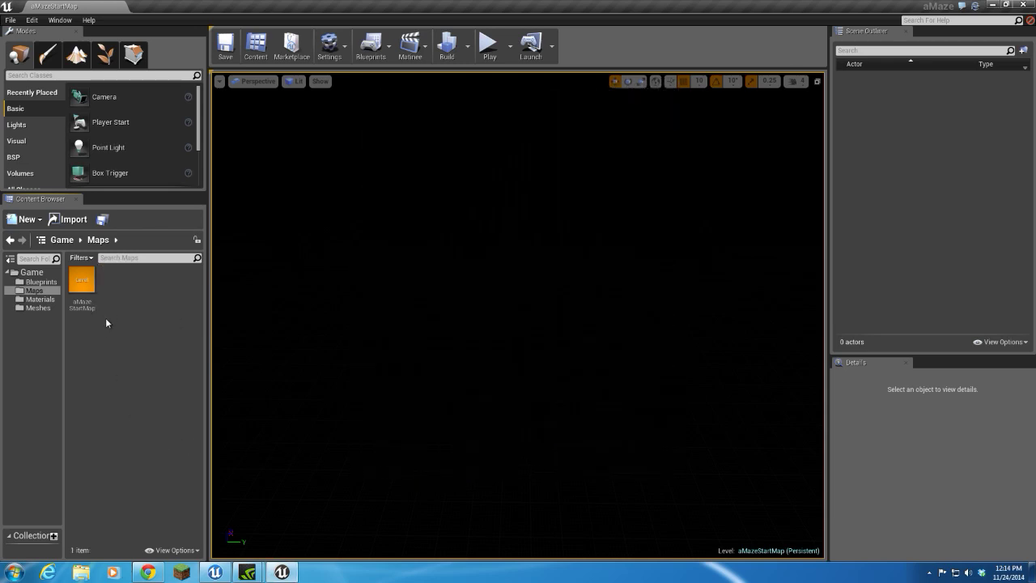
left_click(41, 282)
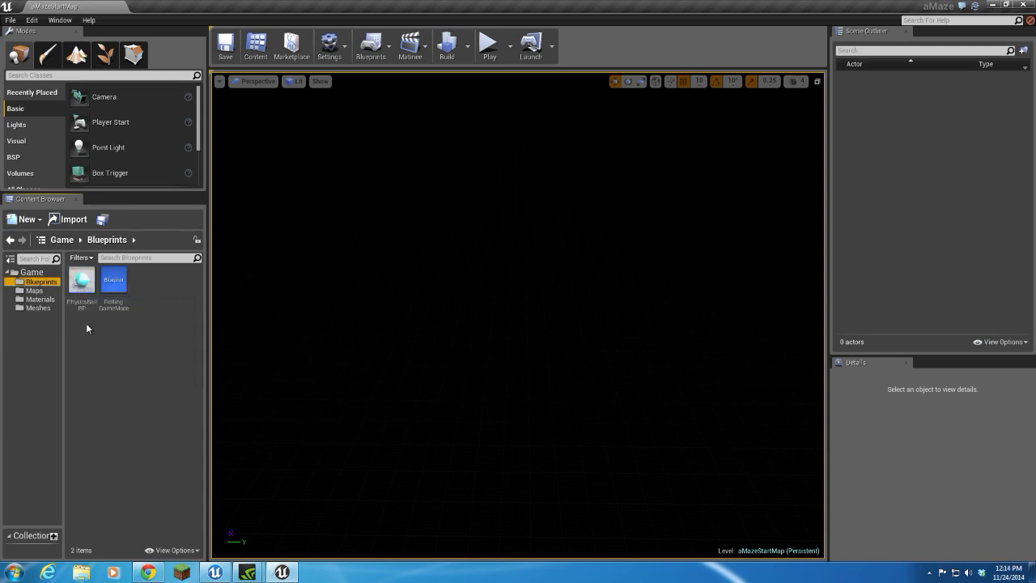
mouse_move(113, 279)
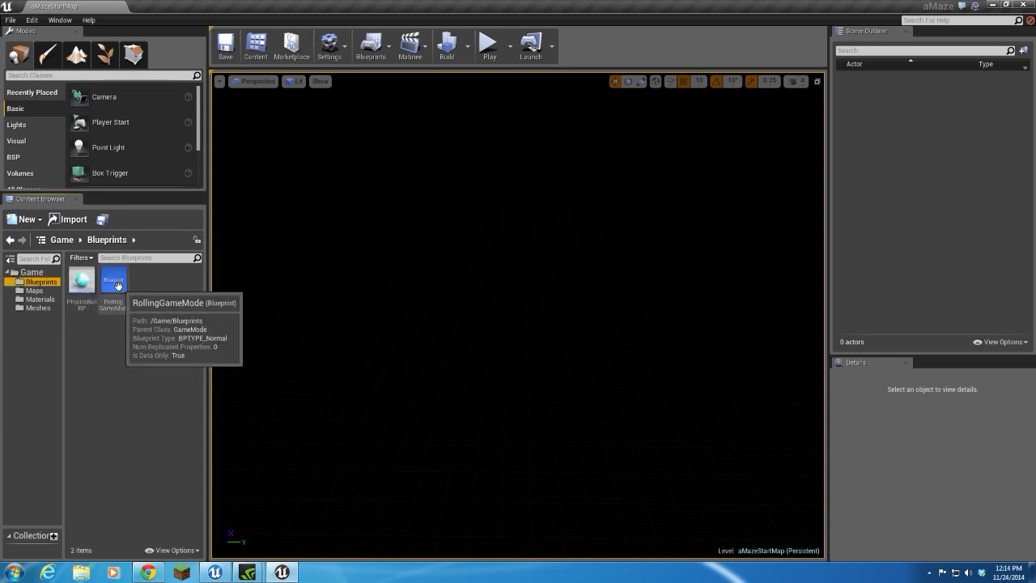
- Delete the two Template meshes from the Meshes folder, leaving only the sphere mesh
left_click(36, 308)
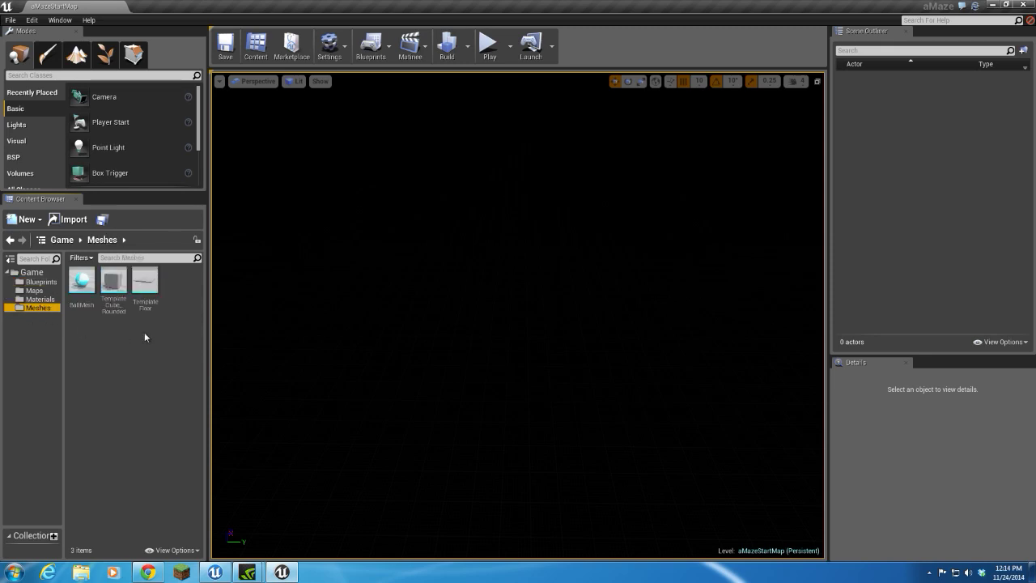
left_click(114, 281)
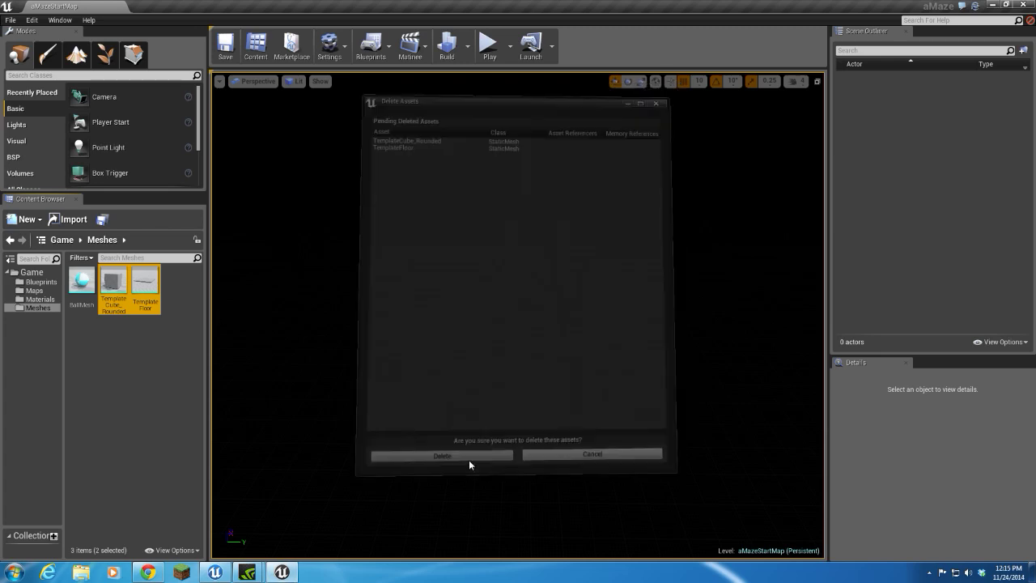
left_click(442, 453)
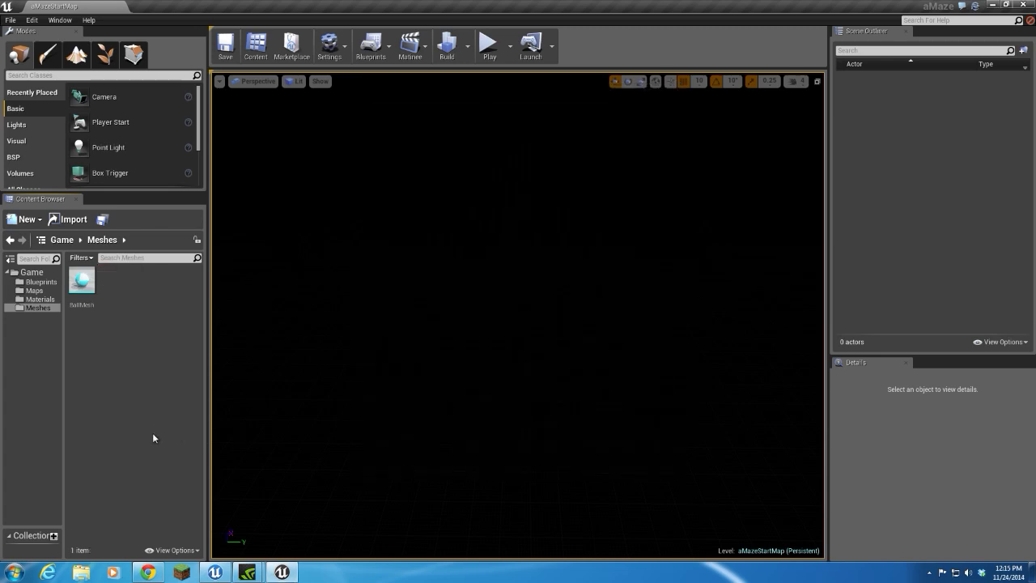